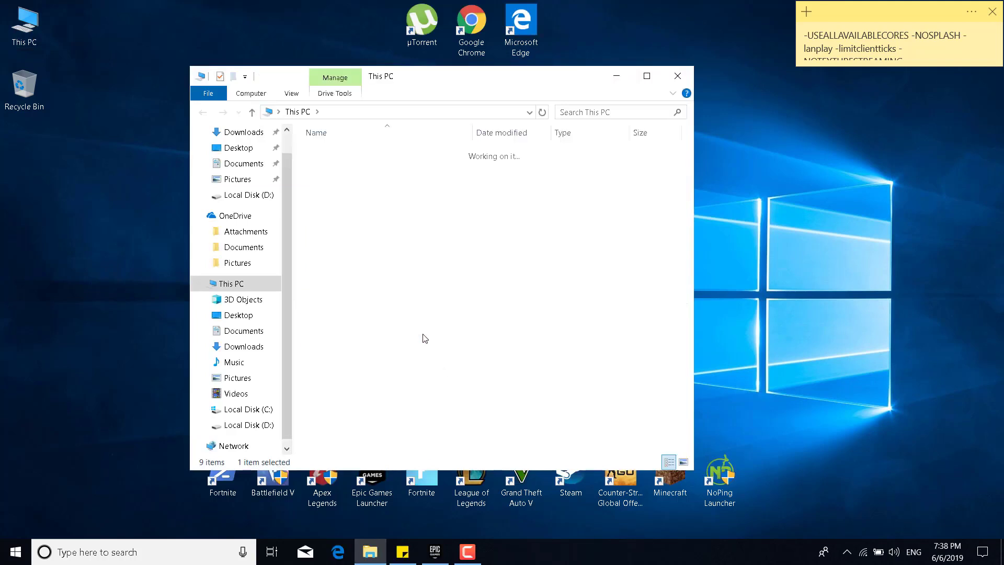
Browse C:\Program Files\Epic Games\Fortnite\FortniteGame\Binaries\Win64 into the EasyAntiCheat folder.
double_click(247, 410)
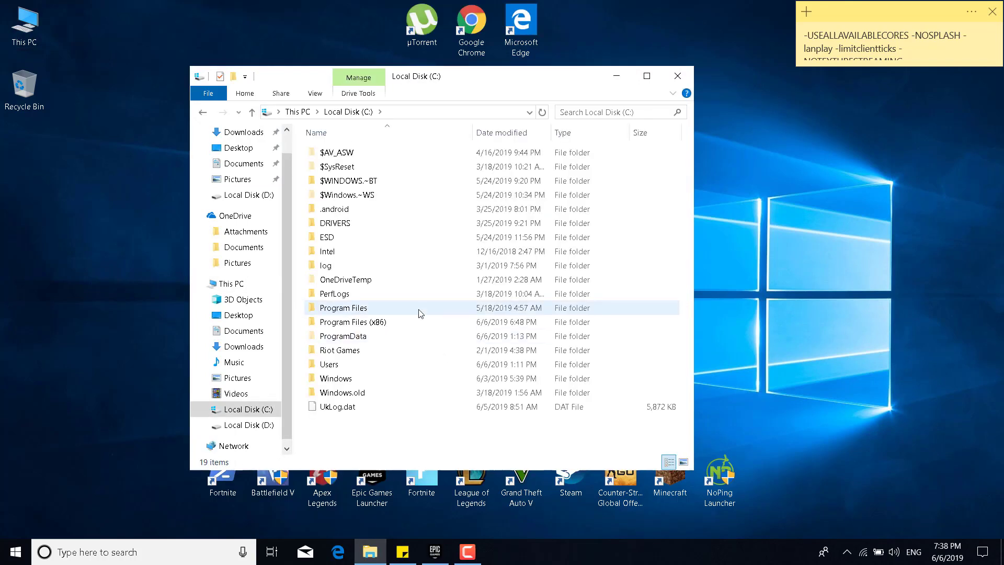
double_click(344, 308)
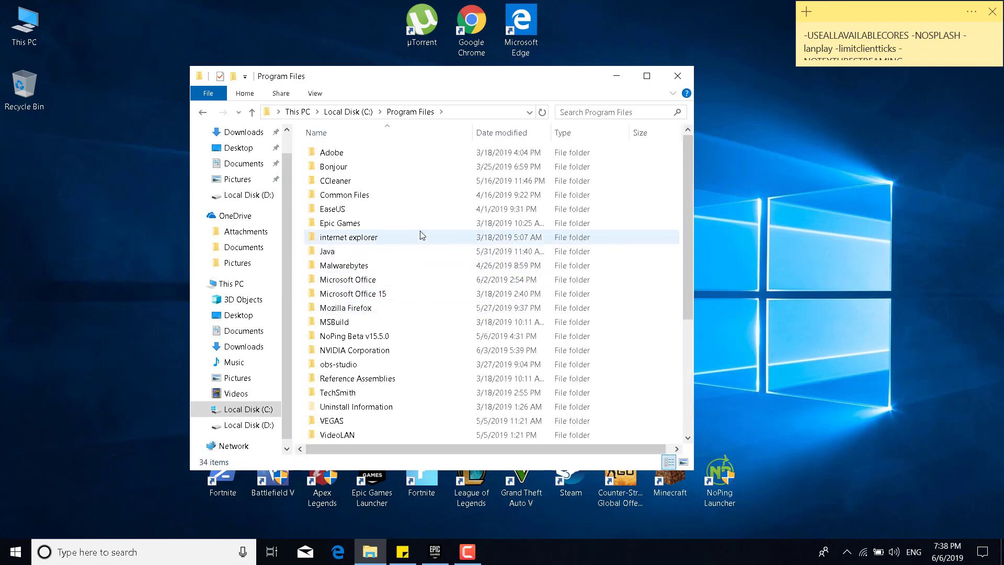
double_click(339, 223)
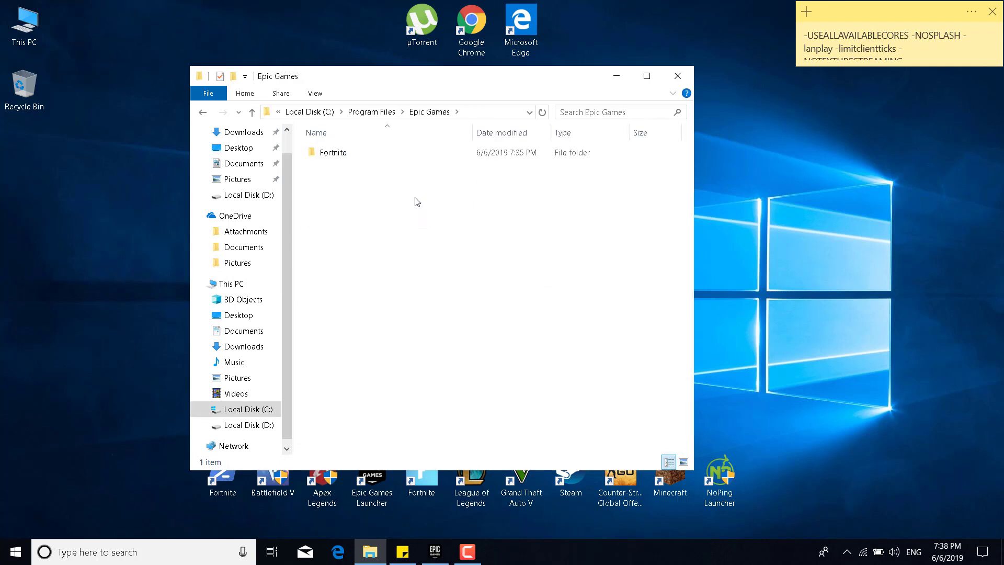
double_click(333, 153)
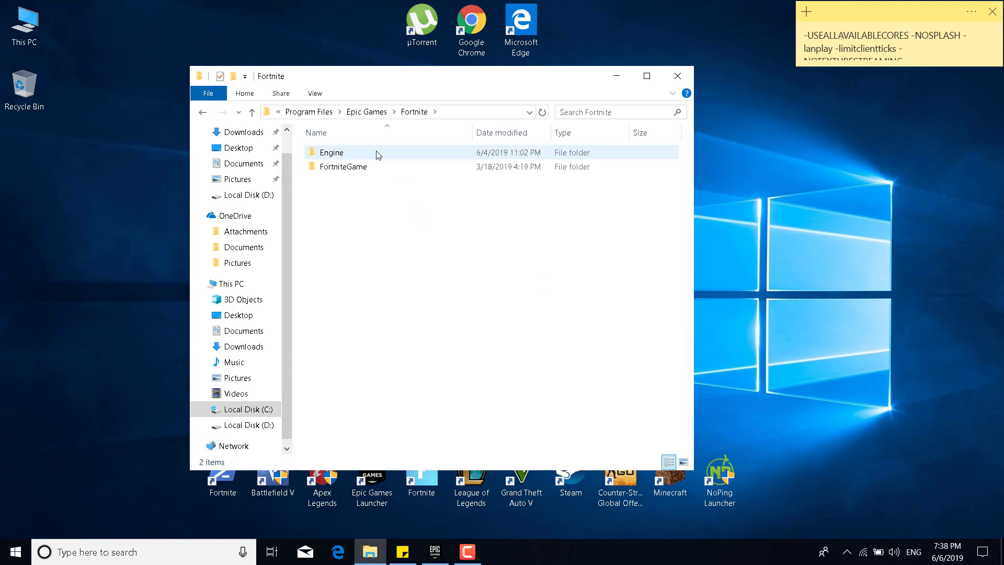
double_click(343, 166)
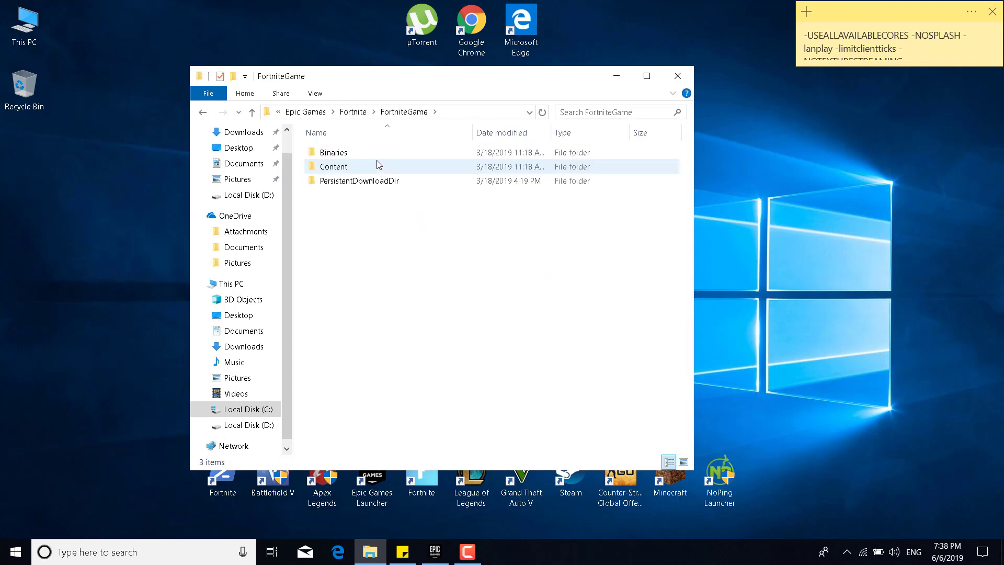
double_click(334, 153)
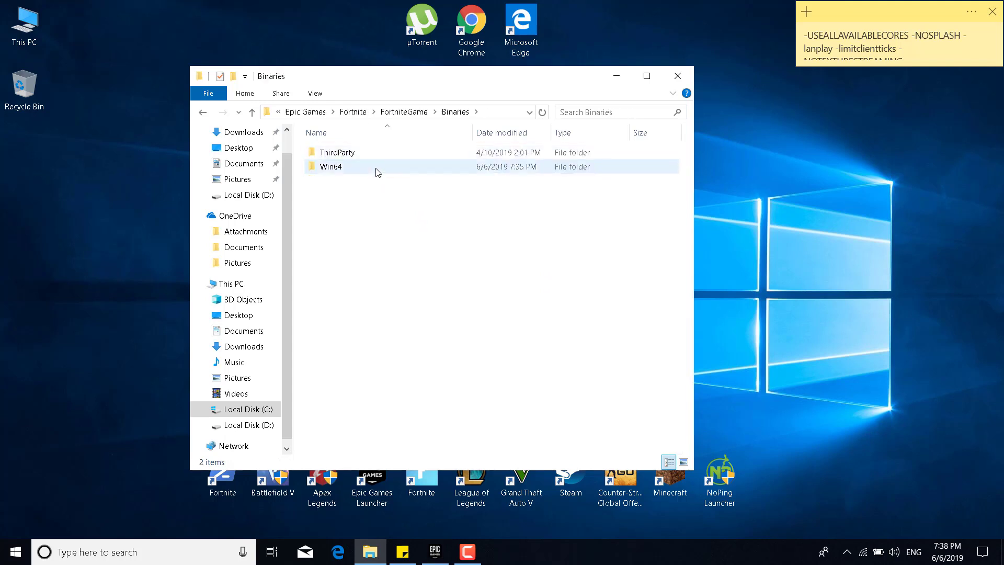
double_click(331, 166)
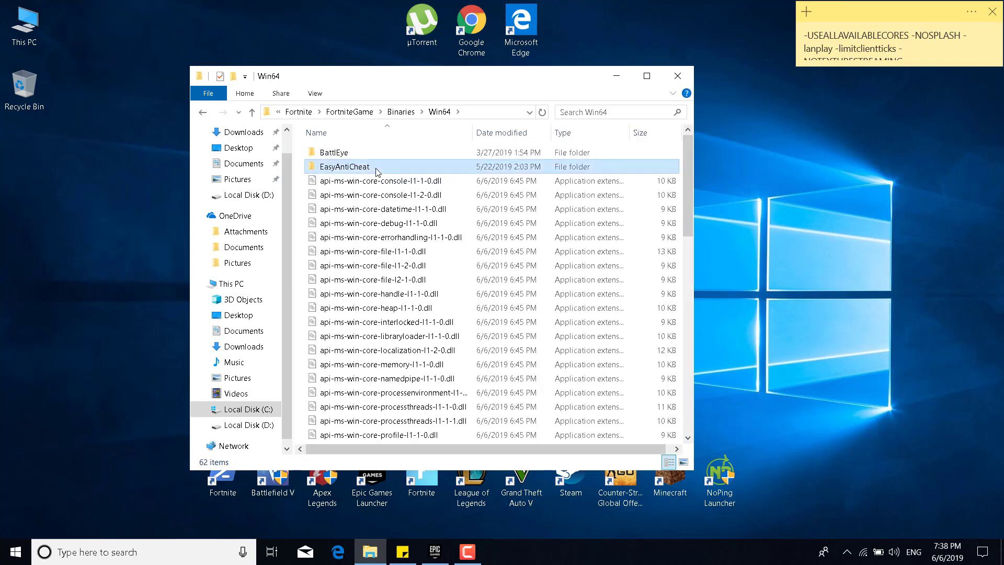
double_click(344, 166)
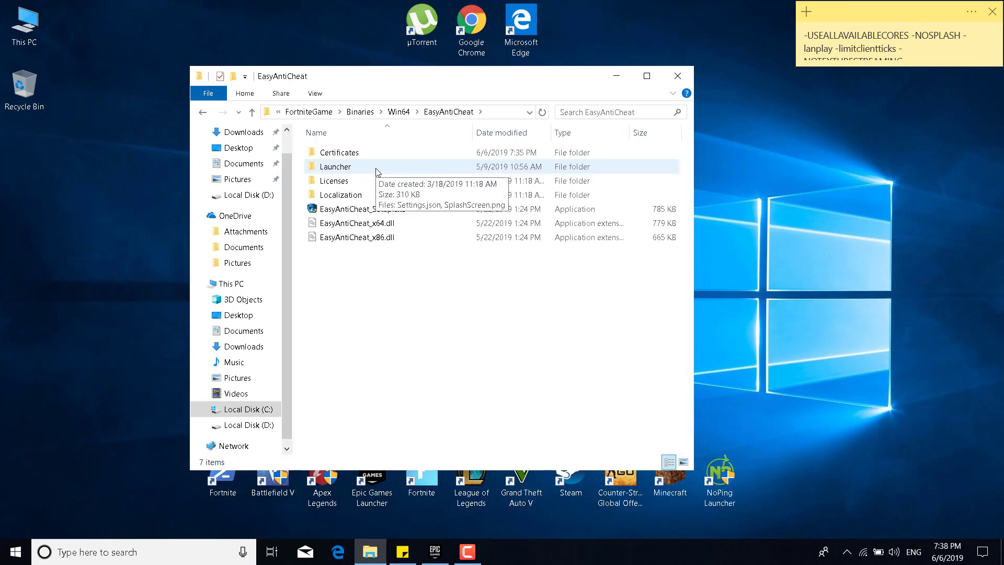
mouse_move(343, 208)
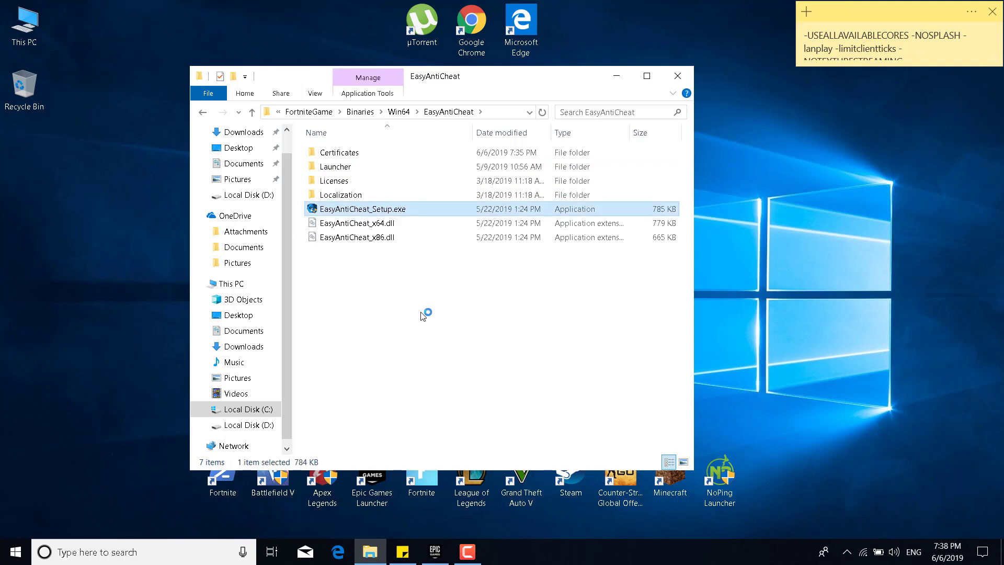
Run EasyAntiCheat_Setup.exe, repair the Fortnite service and finish after it installs successfully.
double_click(364, 208)
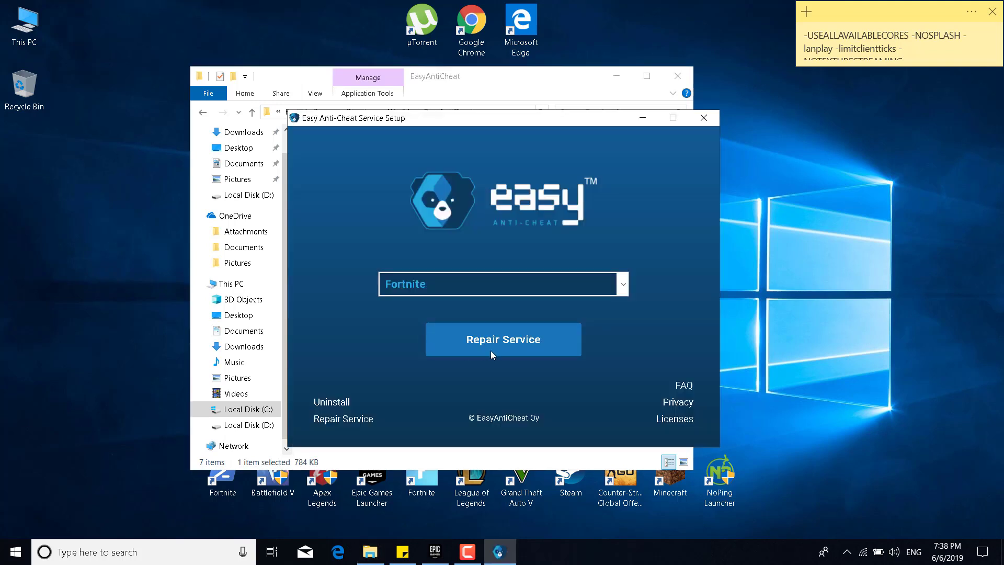
left_click(503, 339)
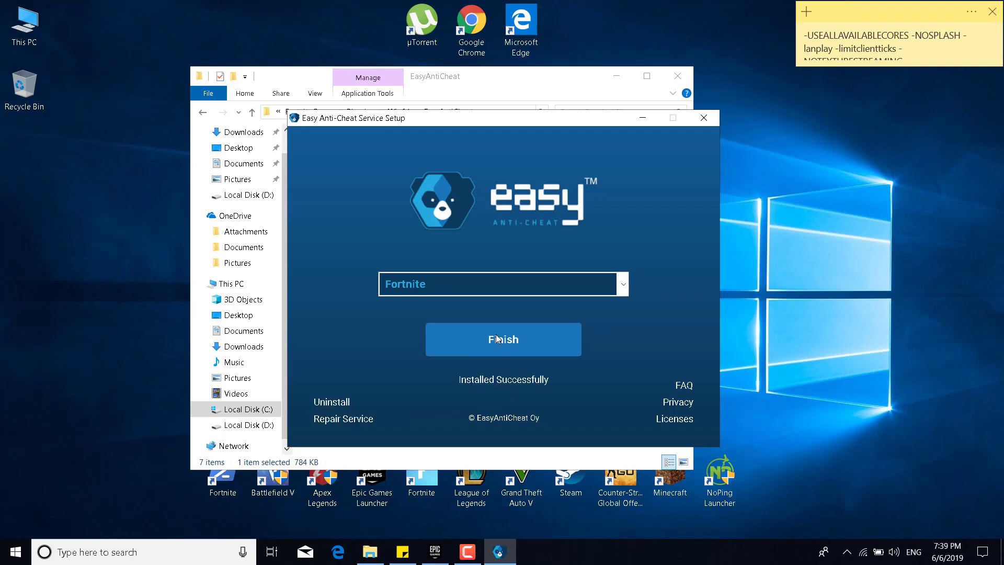
left_click(503, 339)
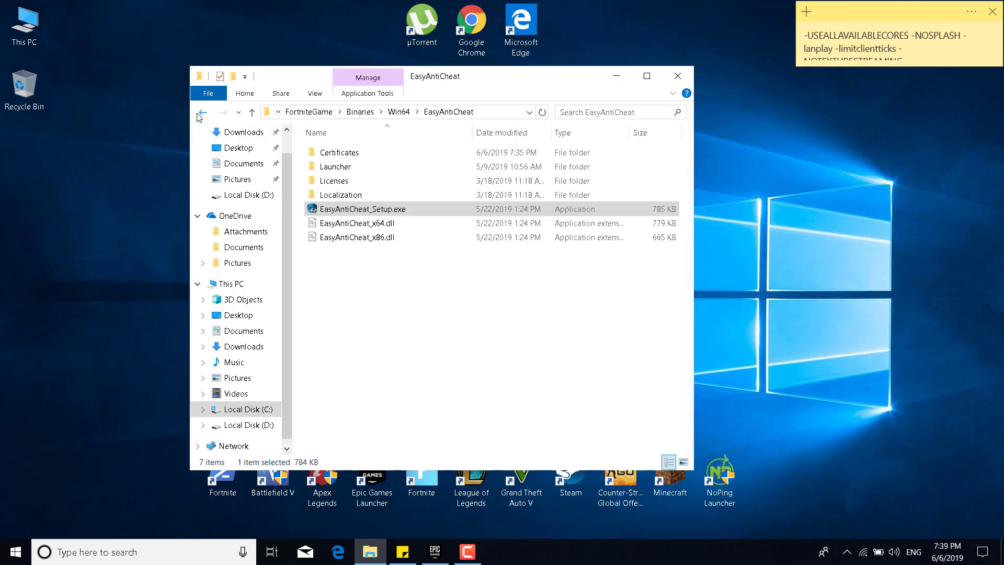
Return to Win64, enter the BattlEye folder and run Uninstall_BattlEye.bat.
left_click(202, 113)
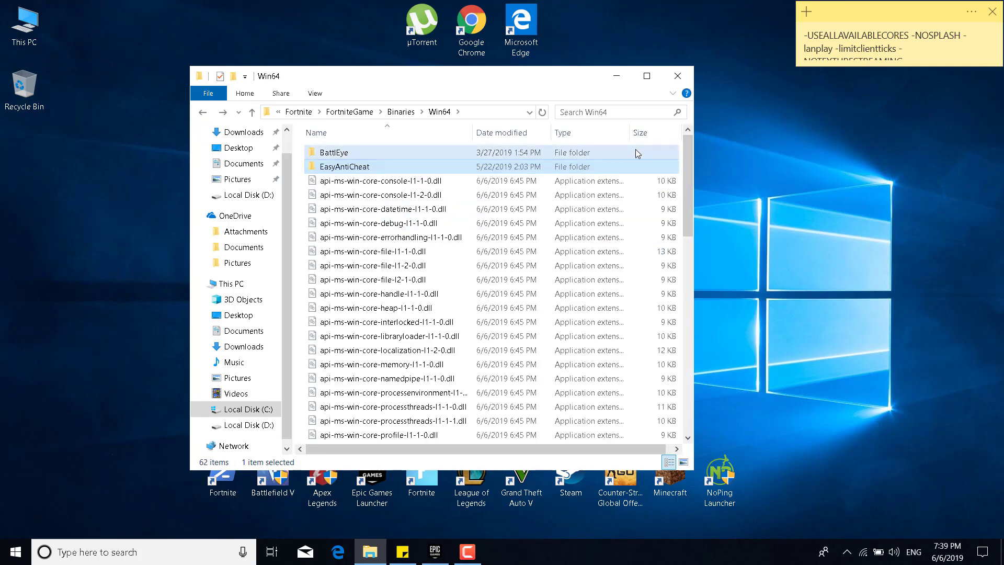
double_click(335, 152)
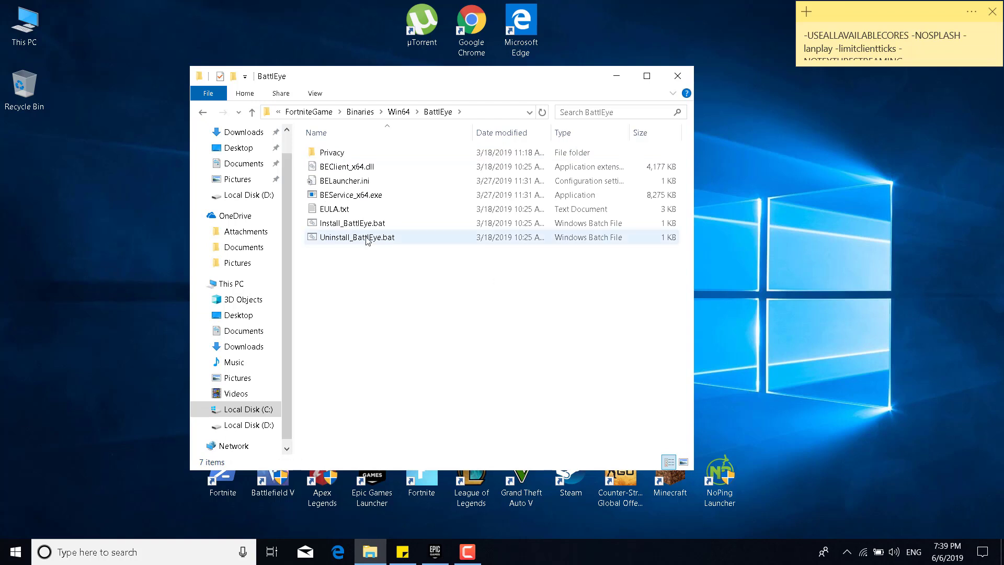
double_click(356, 236)
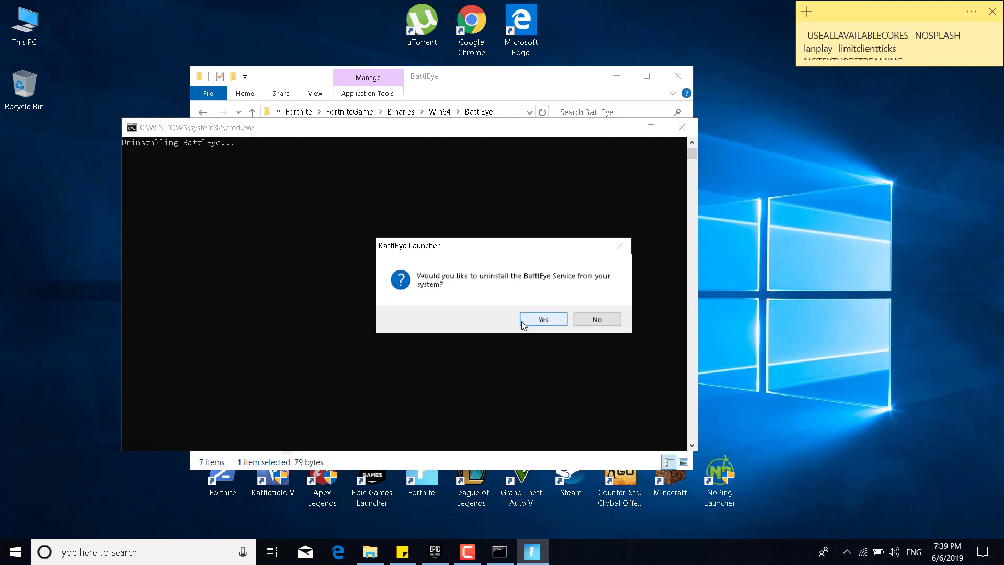
Confirm removing the BattlEye Service and dismiss the uninstalled message.
left_click(544, 319)
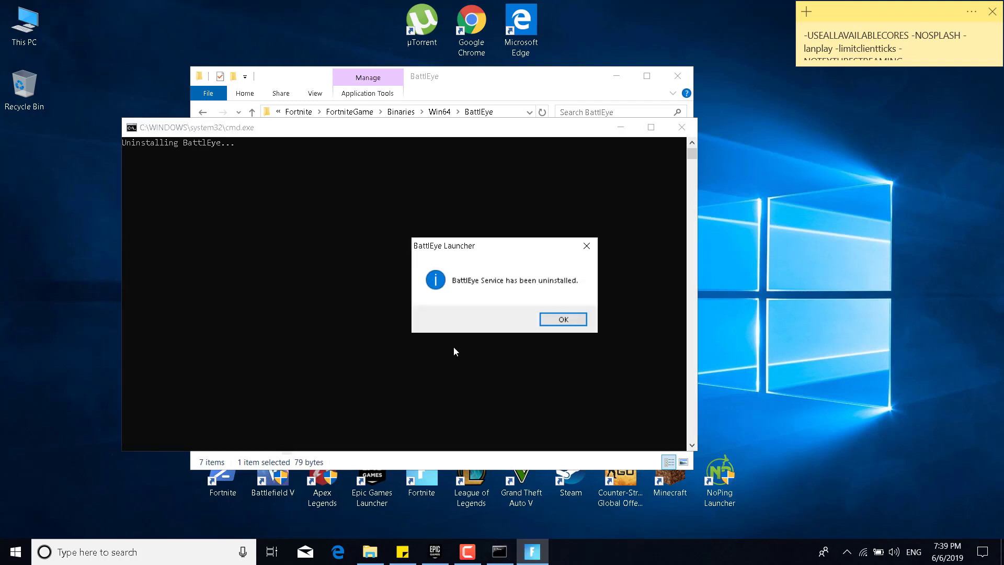
mouse_move(521, 291)
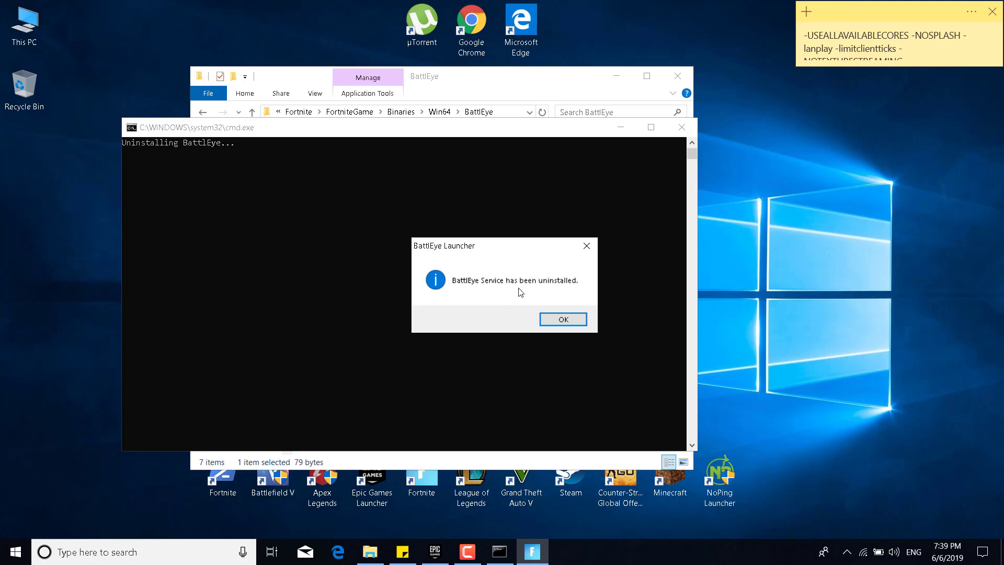
left_click(562, 319)
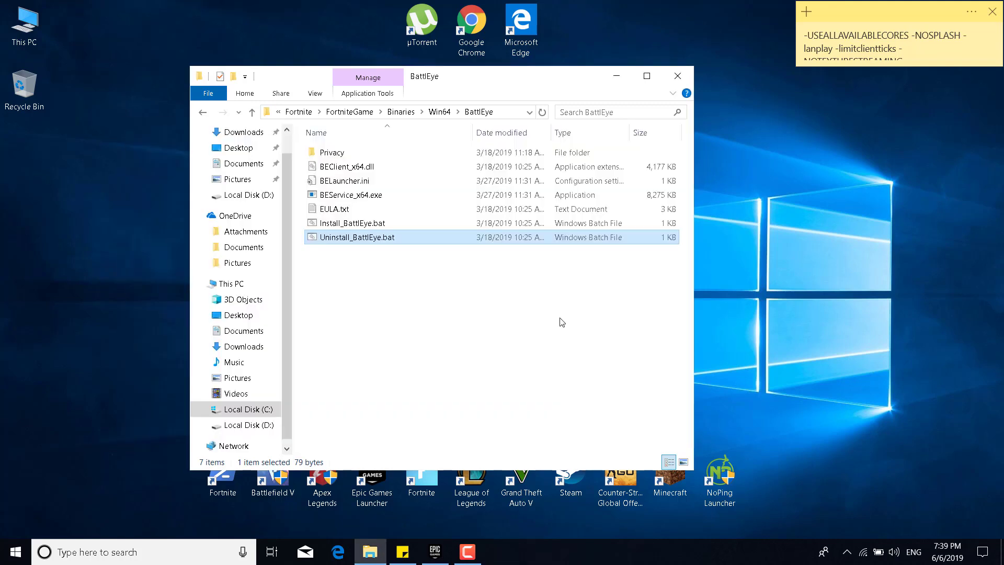
mouse_move(360, 229)
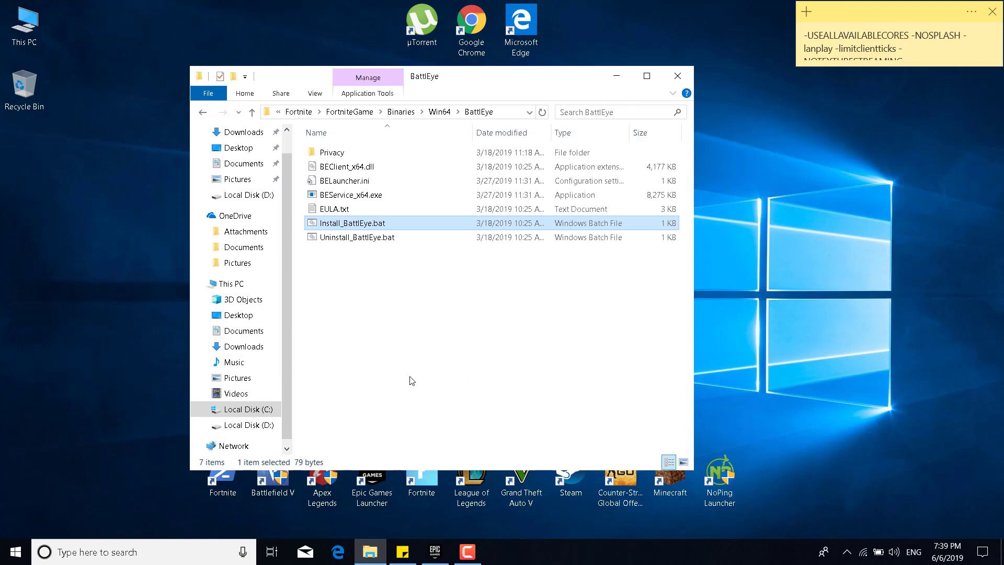
mouse_move(412, 349)
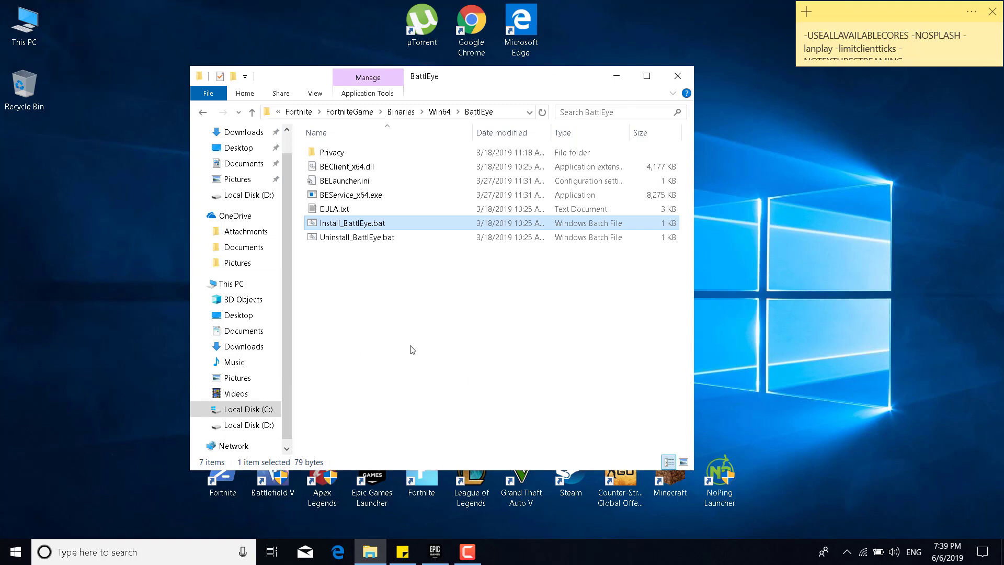
left_click(412, 349)
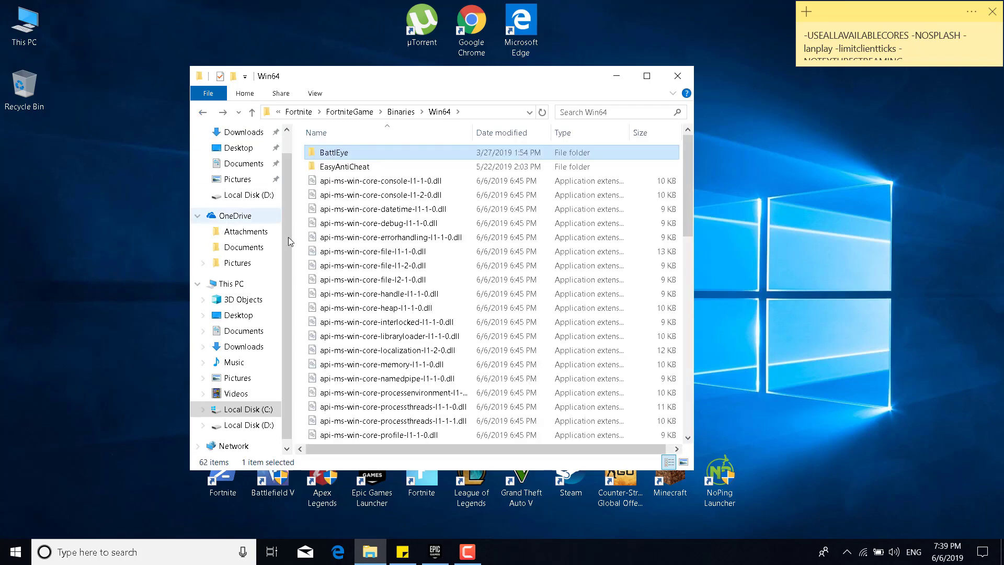
Scroll the Win64 file list down and select FortniteClient-Win64-Shipping.exe.
scroll("down", 3)
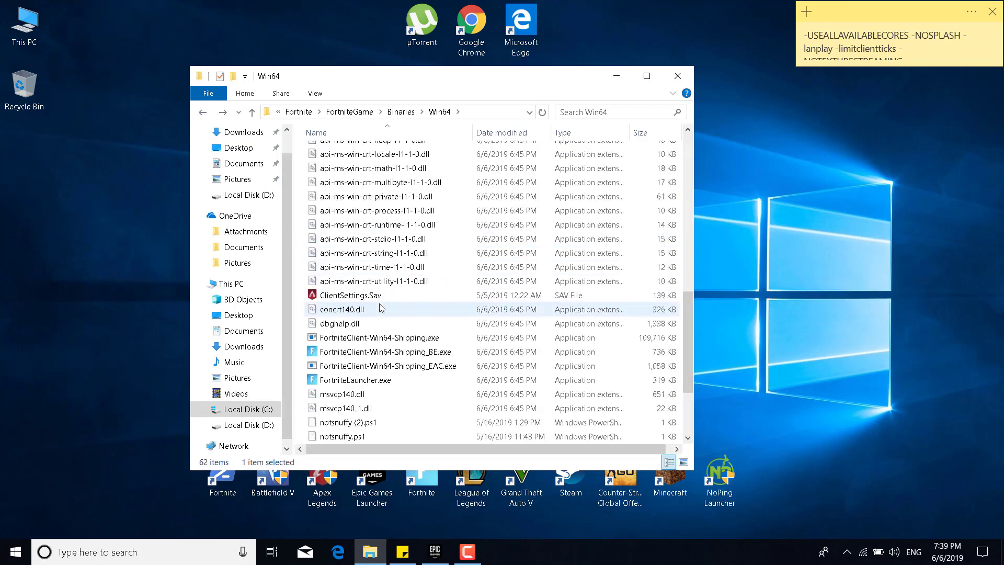
scroll("down", 3)
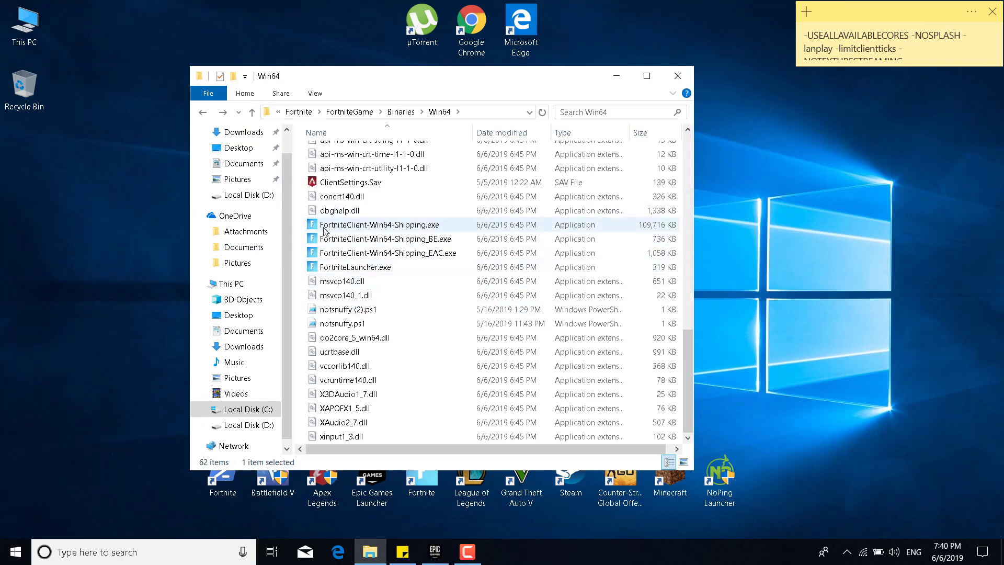
mouse_move(363, 230)
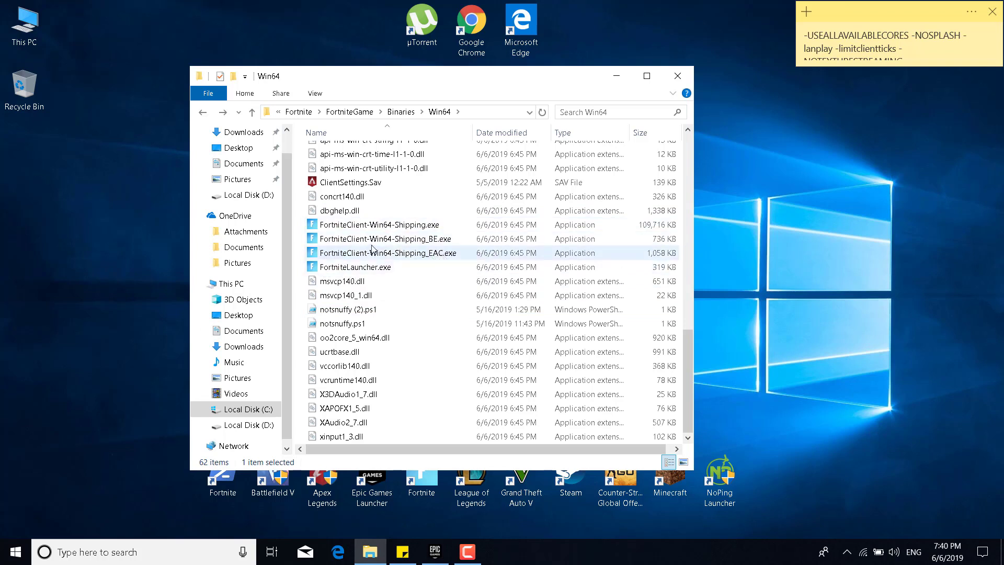
left_click(379, 224)
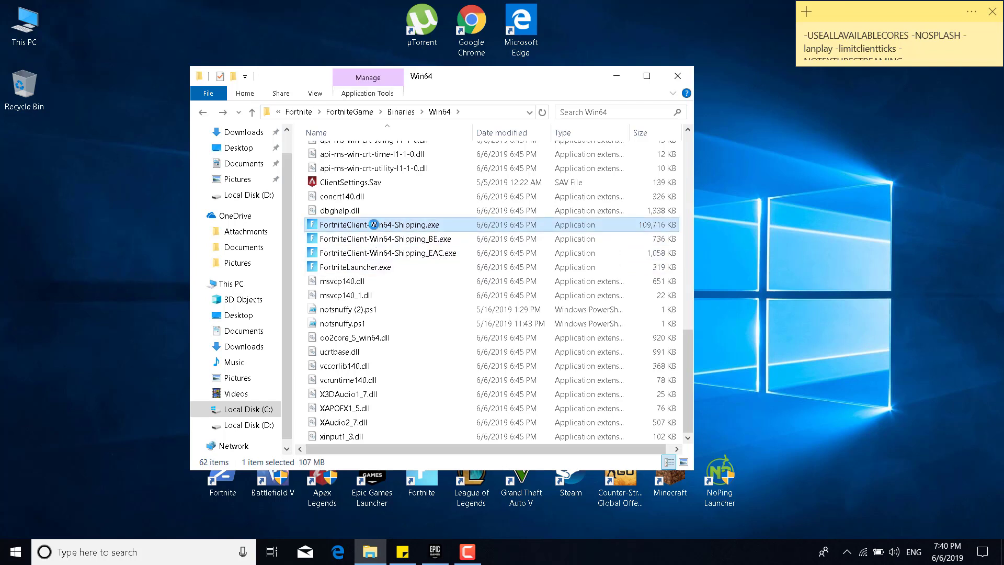
In the client's Compatibility properties, stop disabling fullscreen optimizations, keeping Windows 8 compatibility mode.
right_click(379, 224)
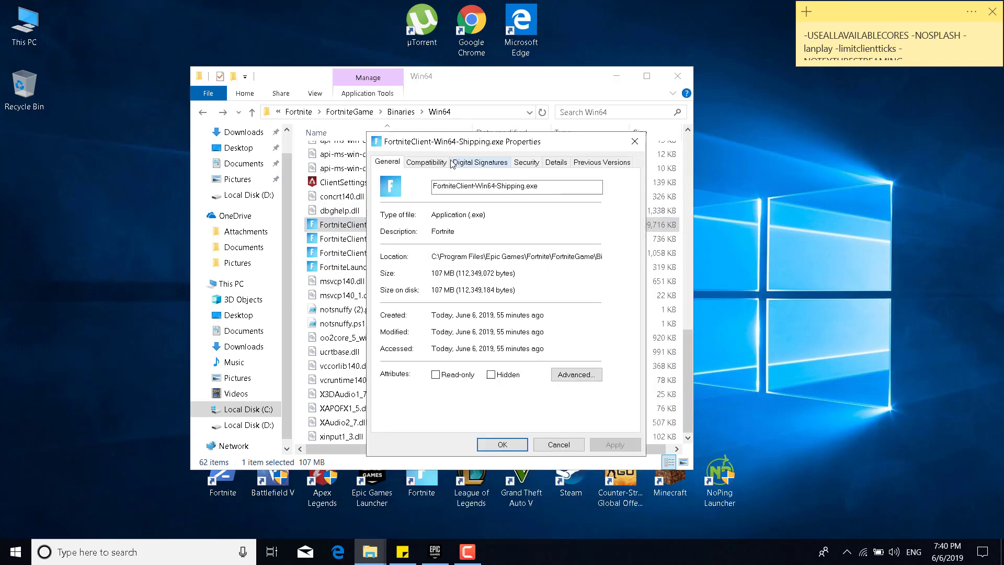
left_click(427, 162)
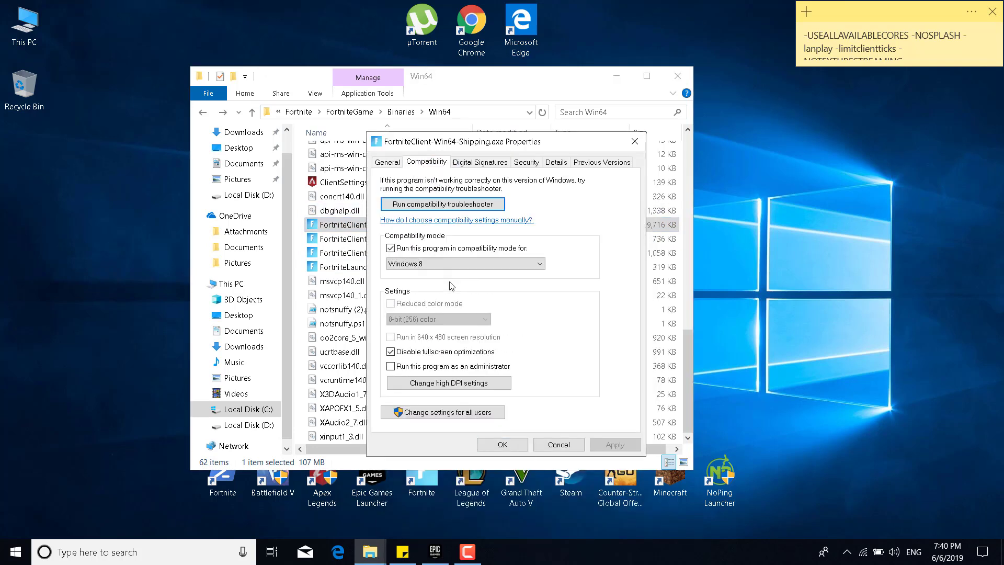
mouse_move(481, 263)
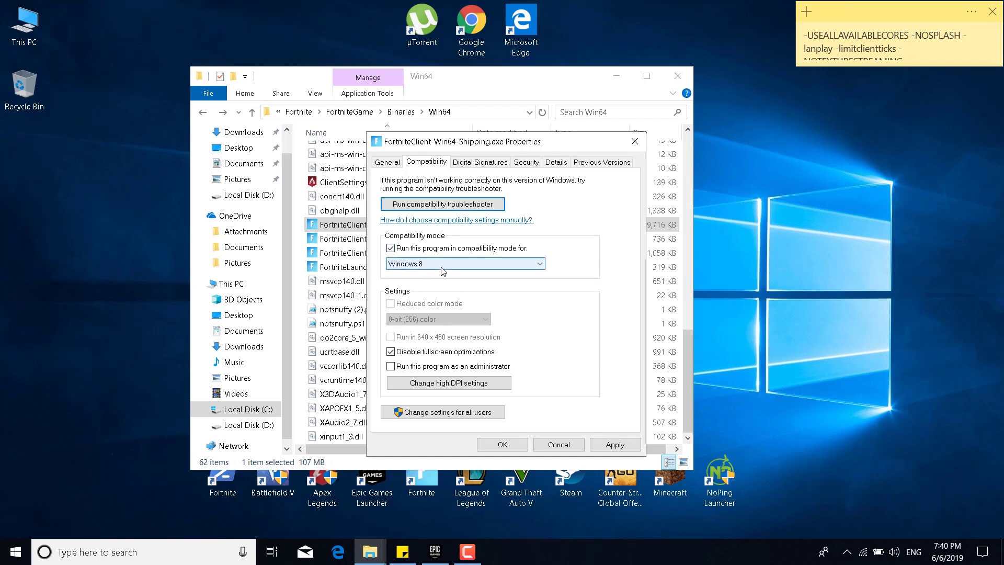
left_click(391, 351)
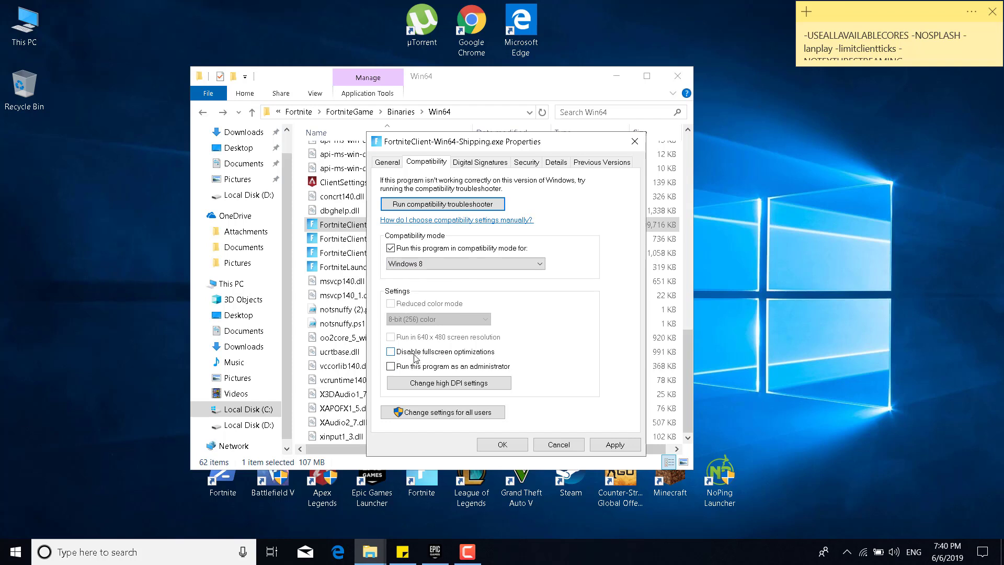
left_click(391, 351)
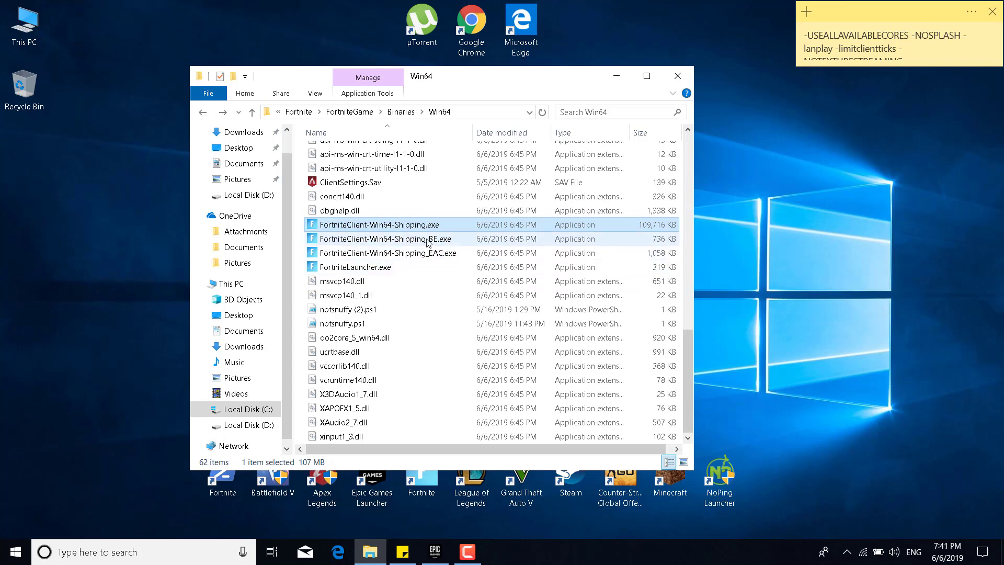
mouse_move(346, 271)
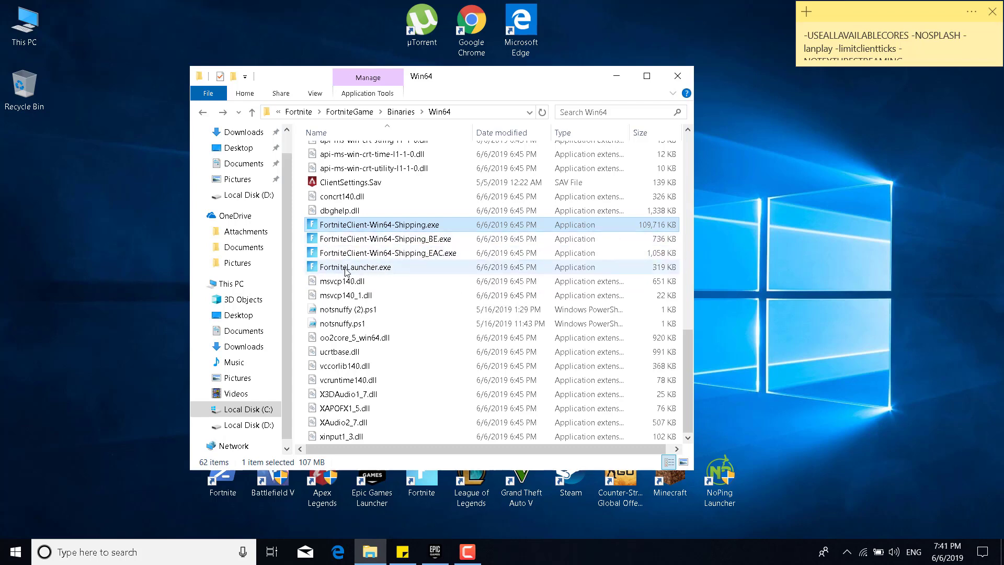
Bring up the context options for FortniteLauncher.exe.
right_click(385, 238)
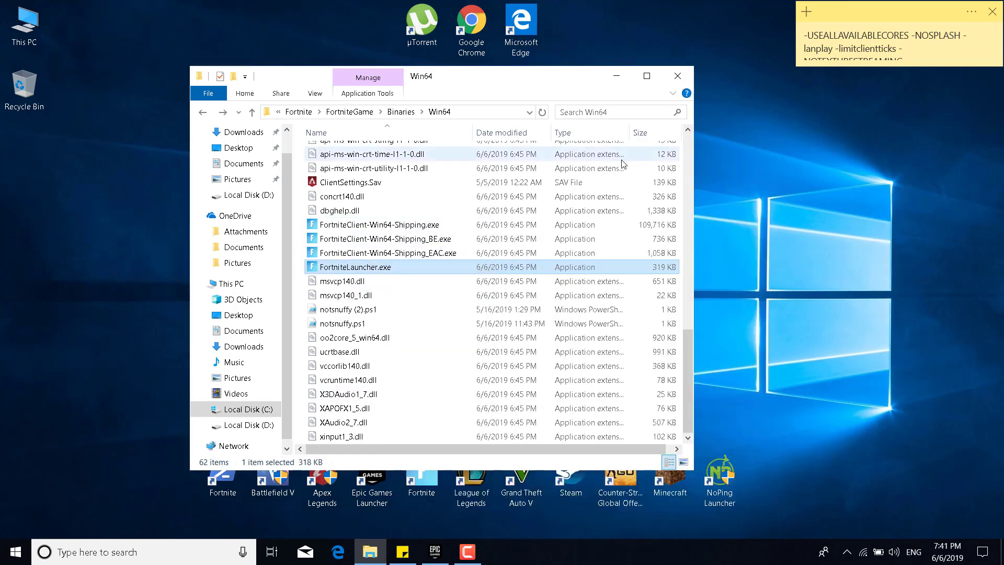
mouse_move(682, 79)
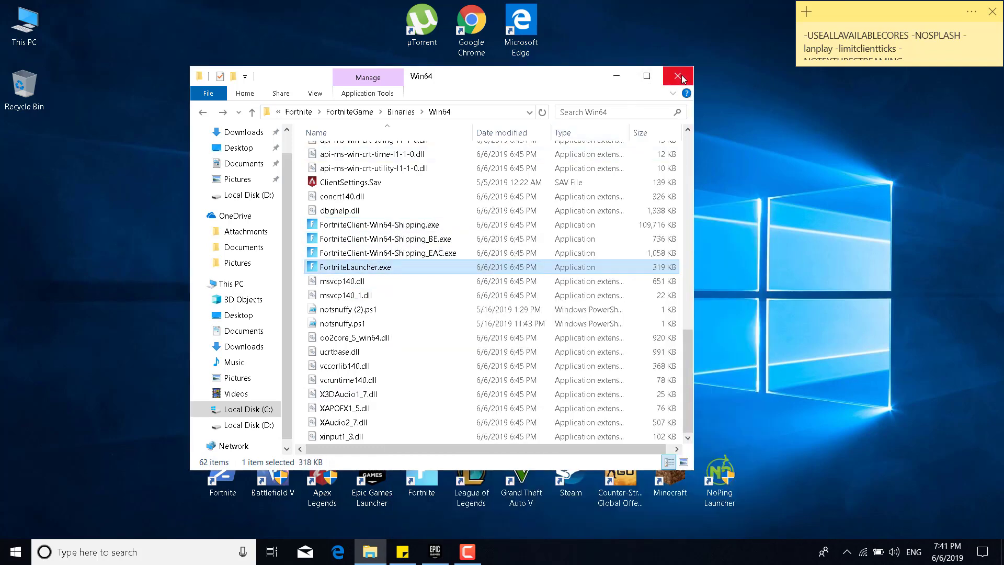
Close the Win64 window and switch to the Epic Games Launcher from the taskbar.
left_click(678, 75)
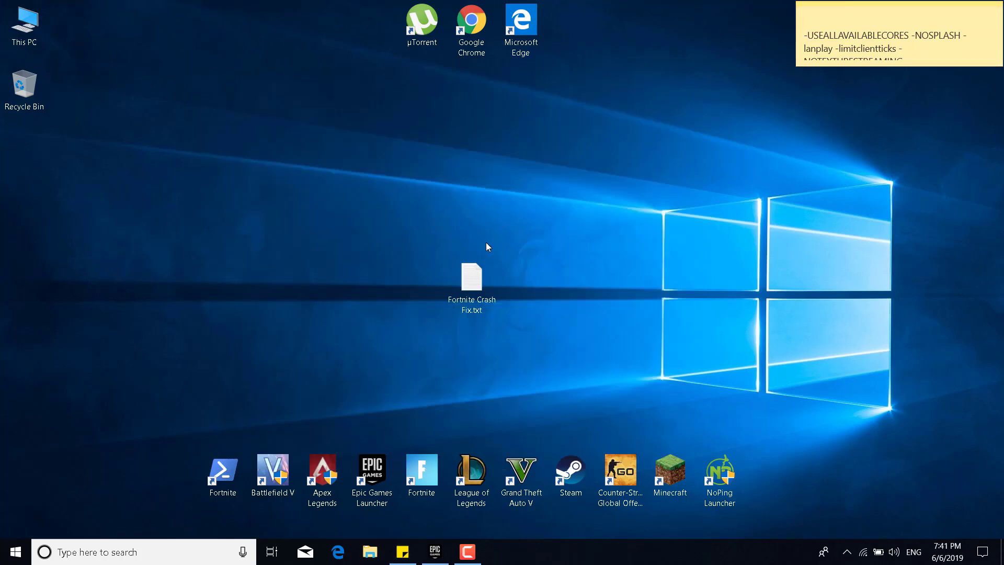
left_click(437, 552)
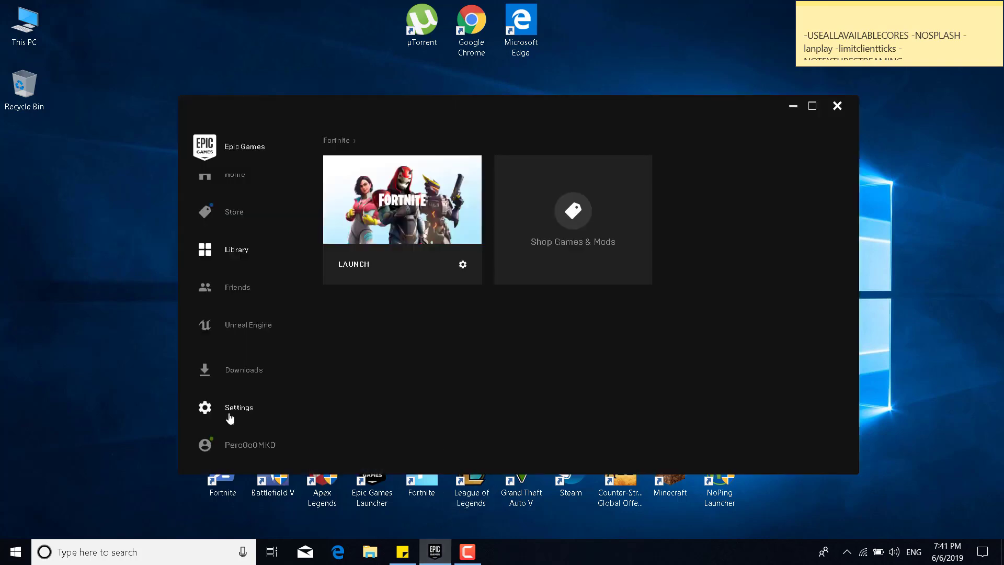
In Settings > Manage Games > FORTNITE, enable Additional Command Line Arguments with -PREFERREDPROCESSOR, then close the launcher.
left_click(239, 407)
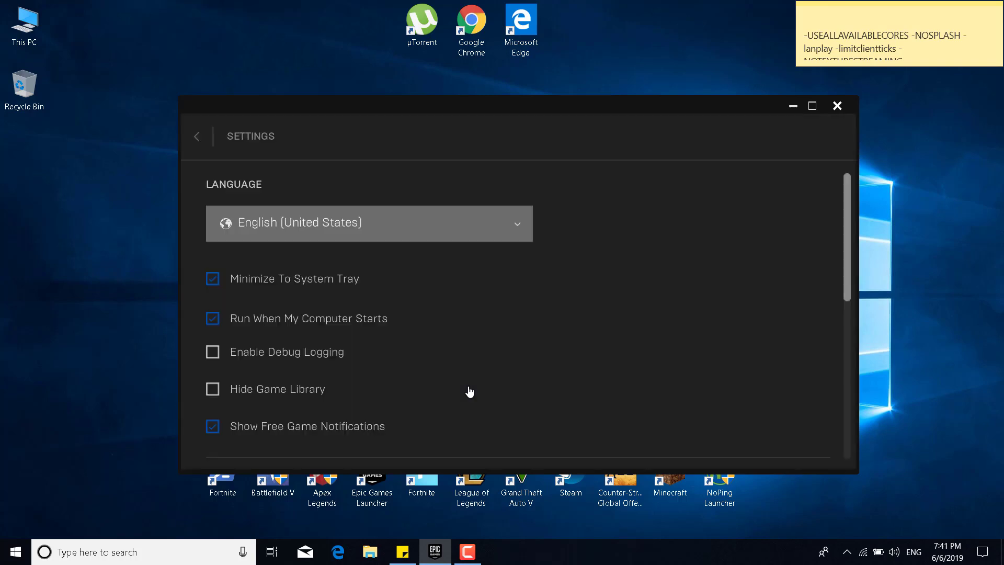
scroll("down", 3)
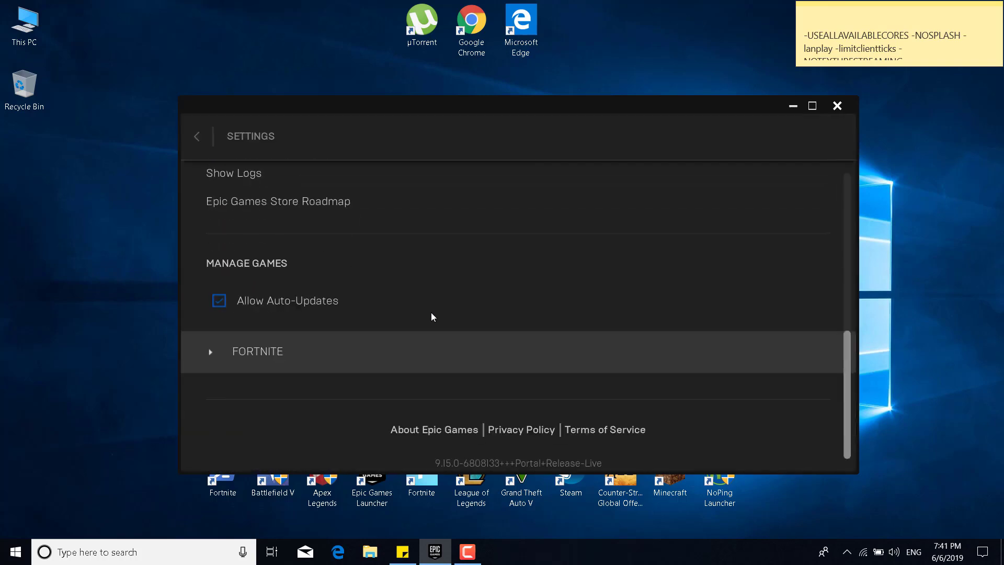
left_click(210, 351)
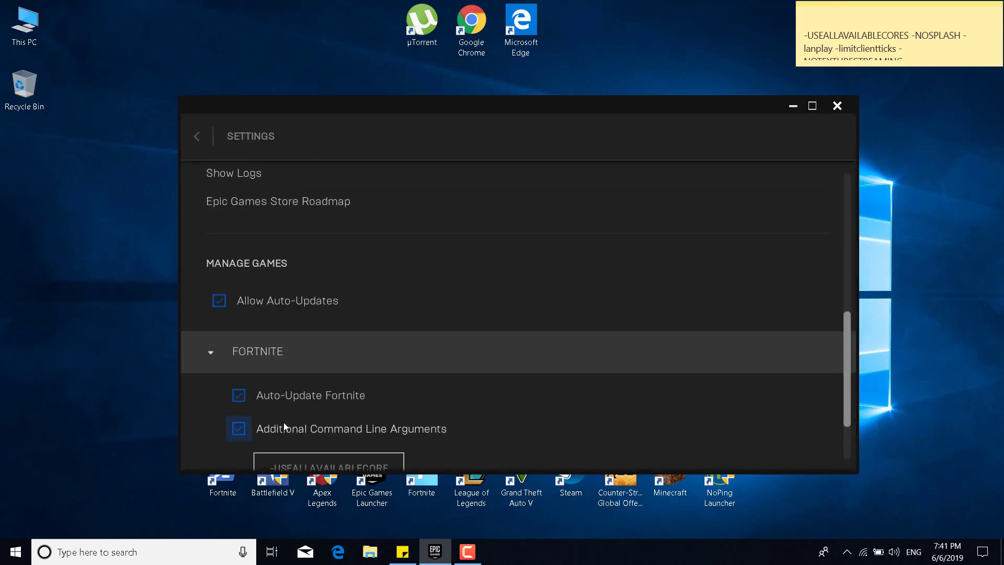
left_click(239, 429)
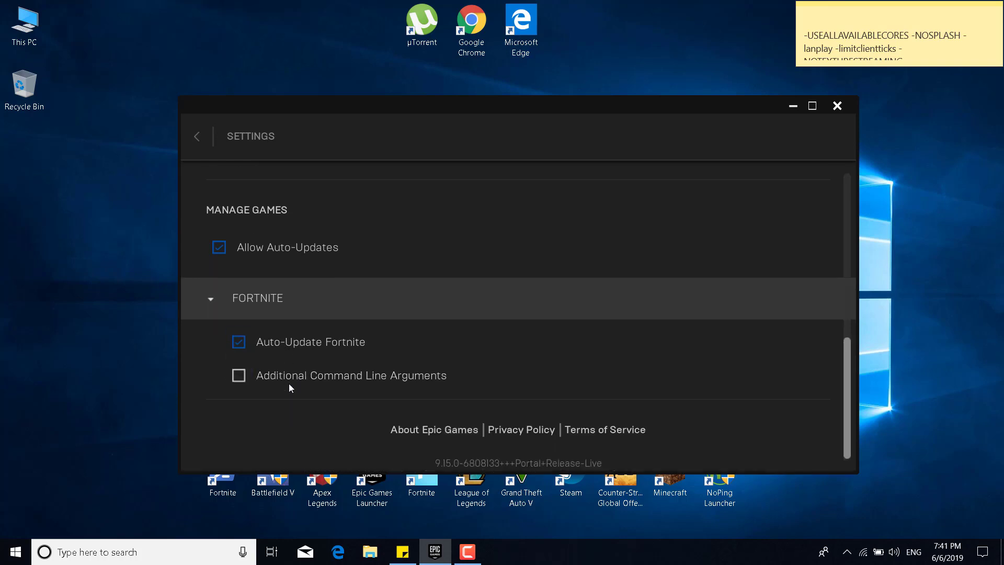
left_click(239, 375)
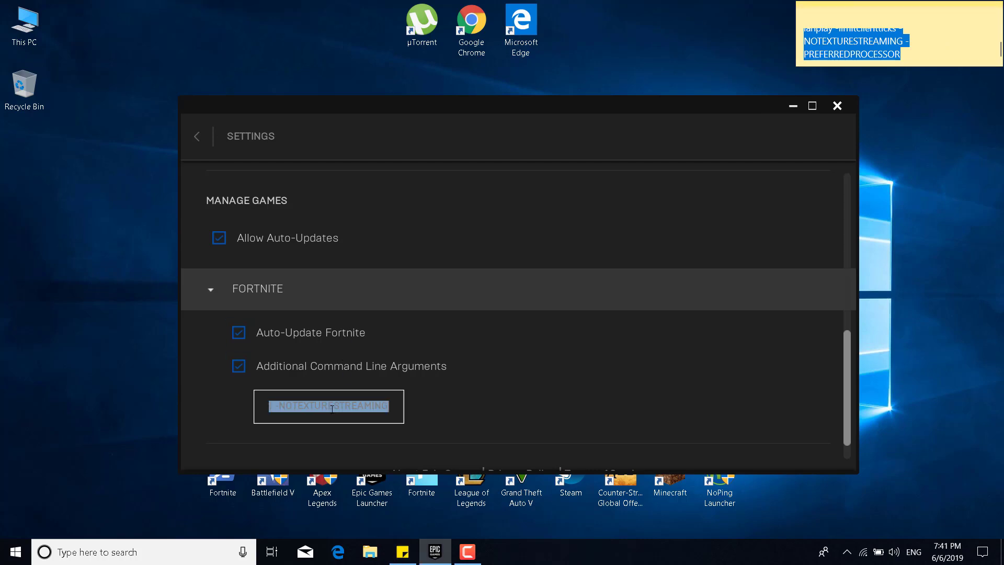
type("-PREFERREDPROCESSOR")
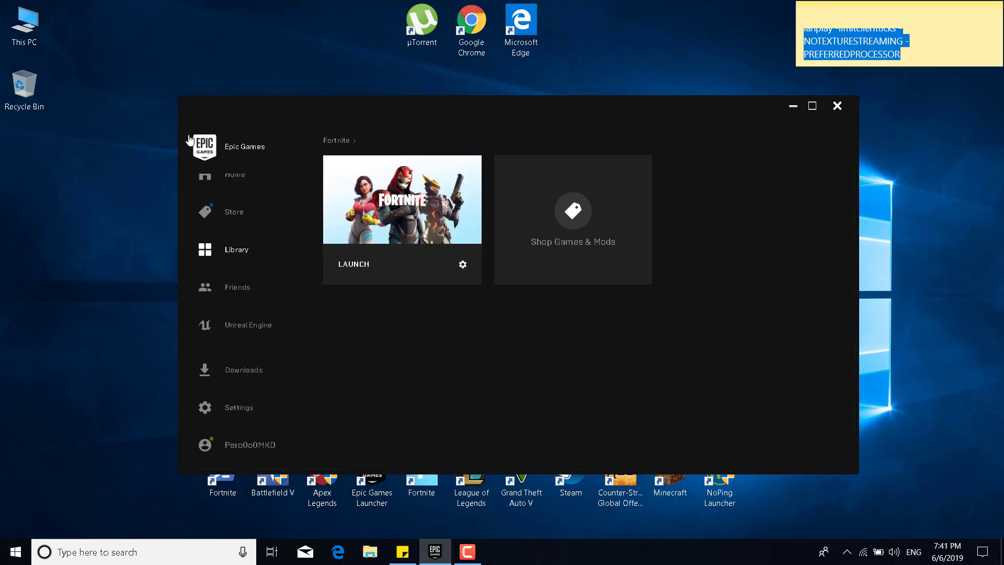
mouse_move(837, 213)
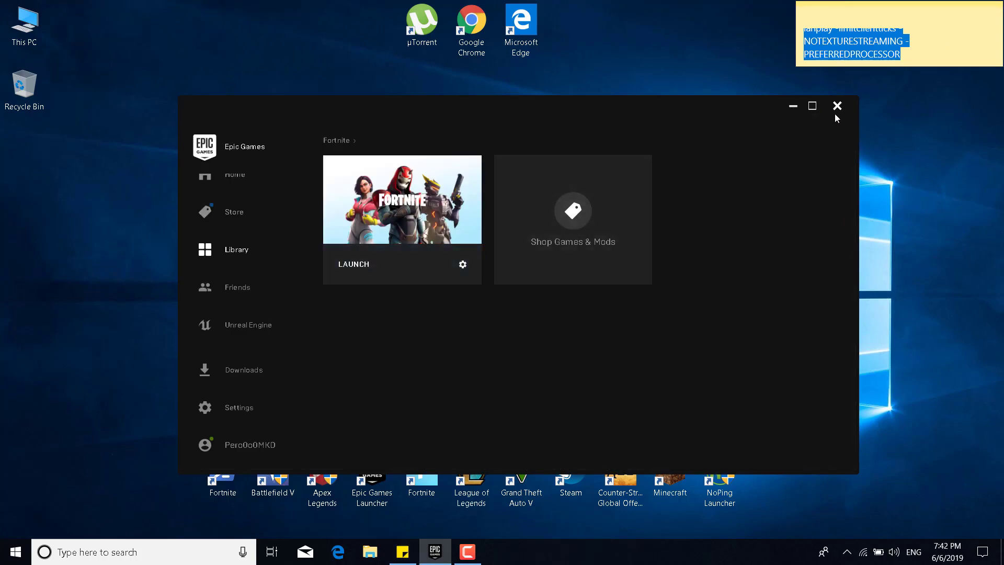
left_click(836, 106)
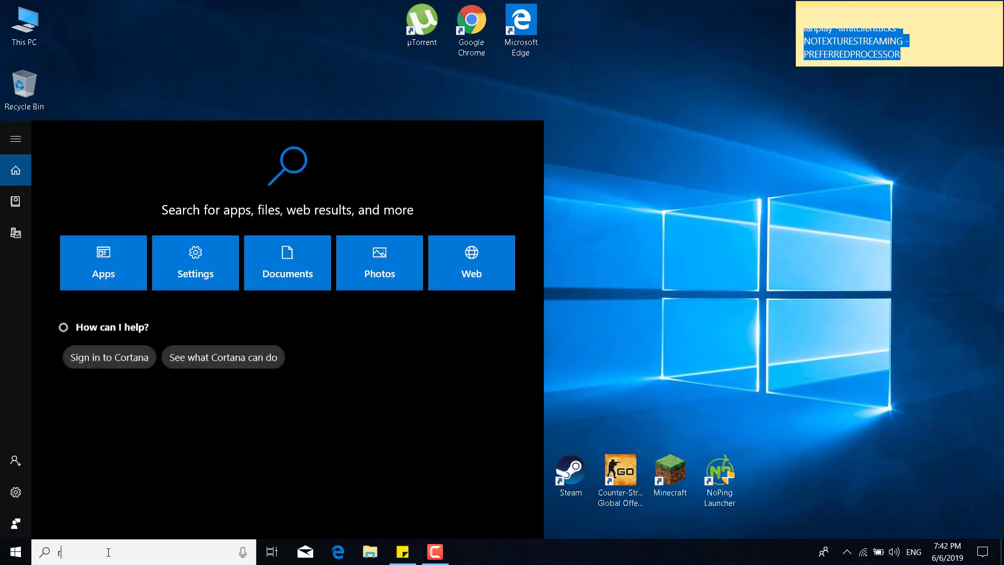
Search for regedit and launch the Registry Editor.
type("regedit")
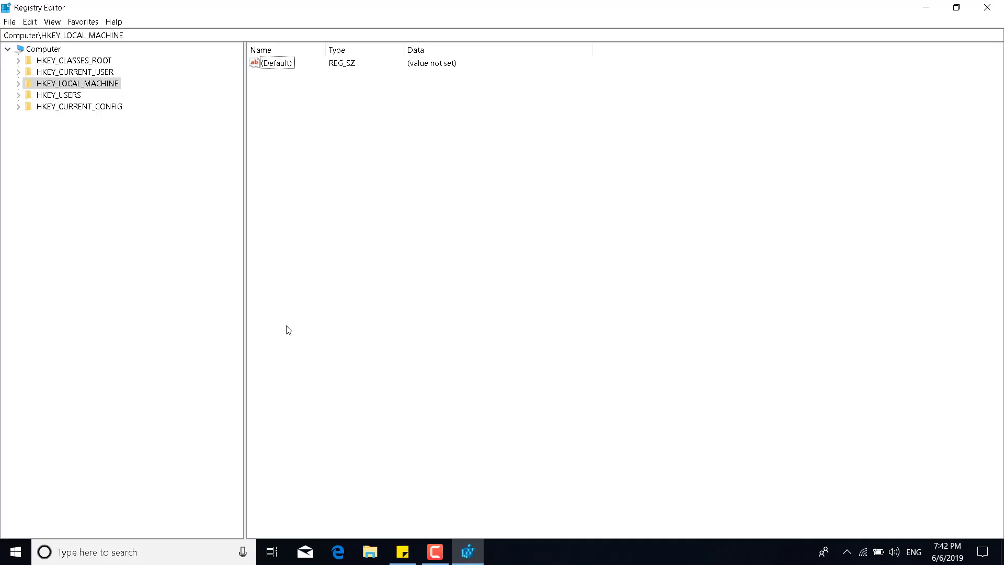
mouse_move(16, 85)
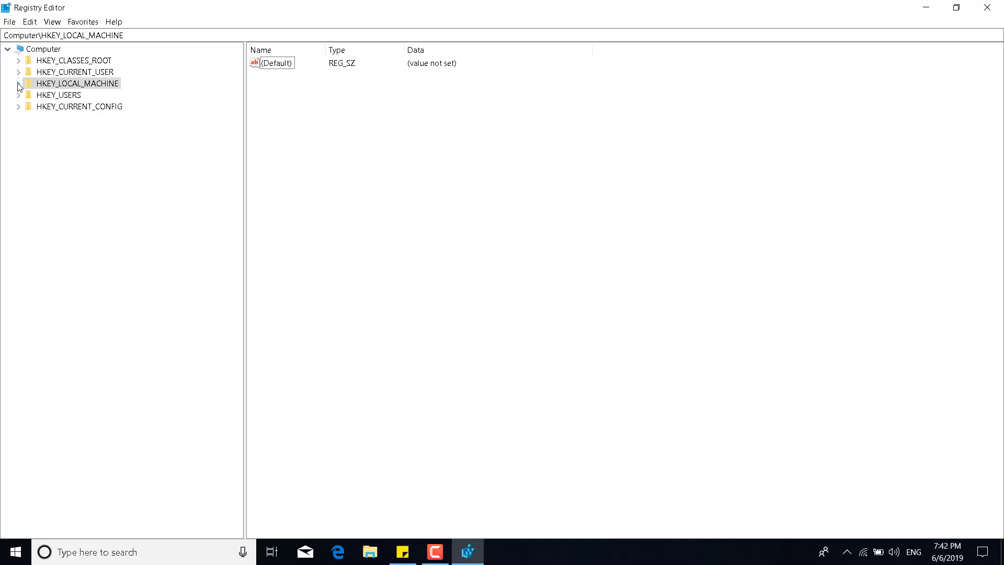
Expand HKEY_LOCAL_MACHINE\SYSTEM\CurrentControlSet\Control and select the GraphicsDrivers key.
left_click(16, 84)
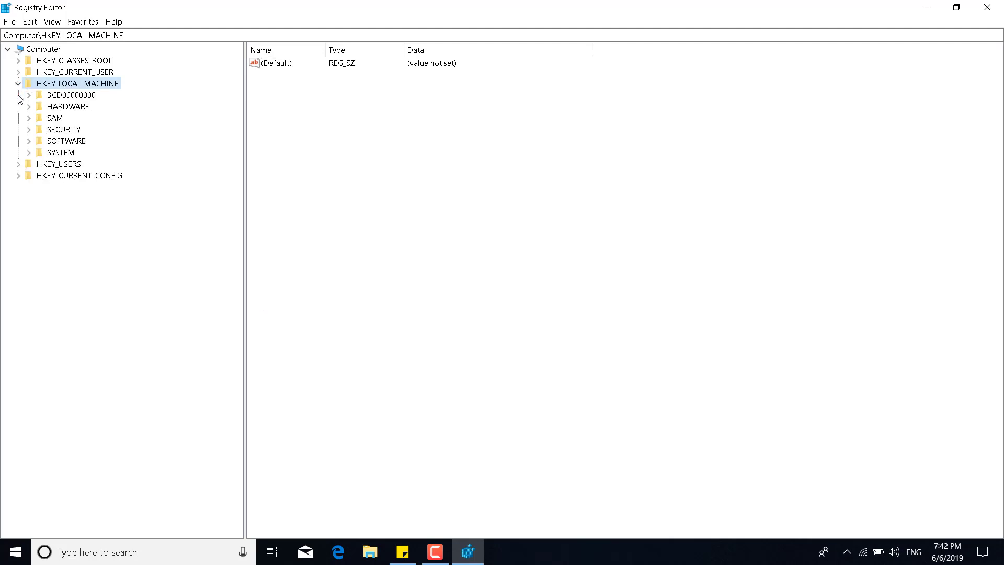
left_click(30, 152)
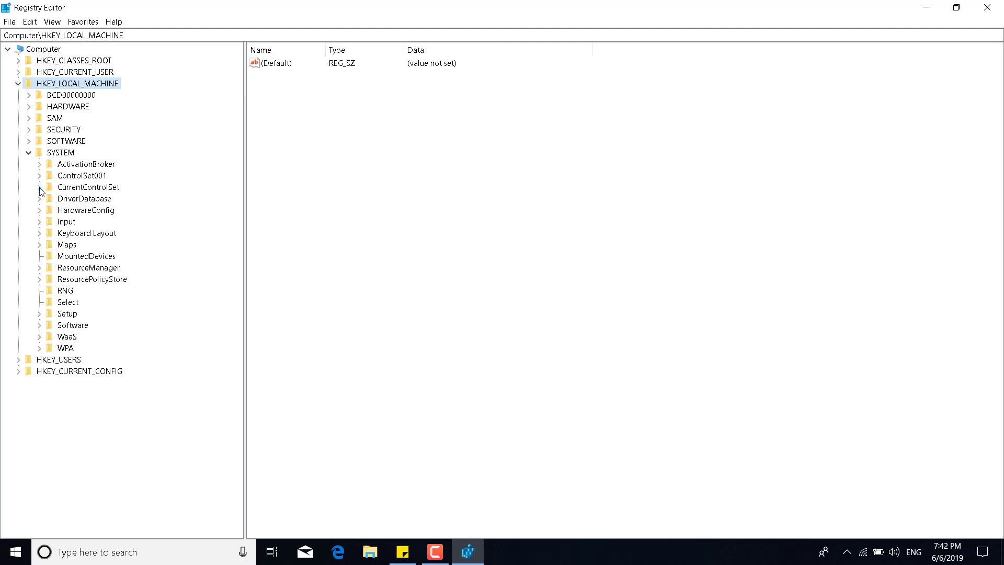
left_click(40, 186)
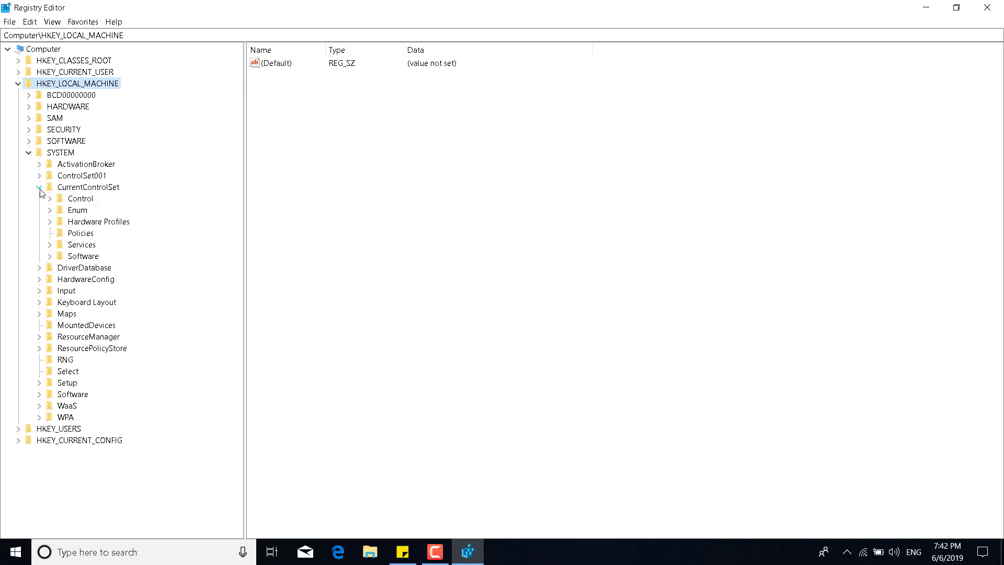
left_click(41, 199)
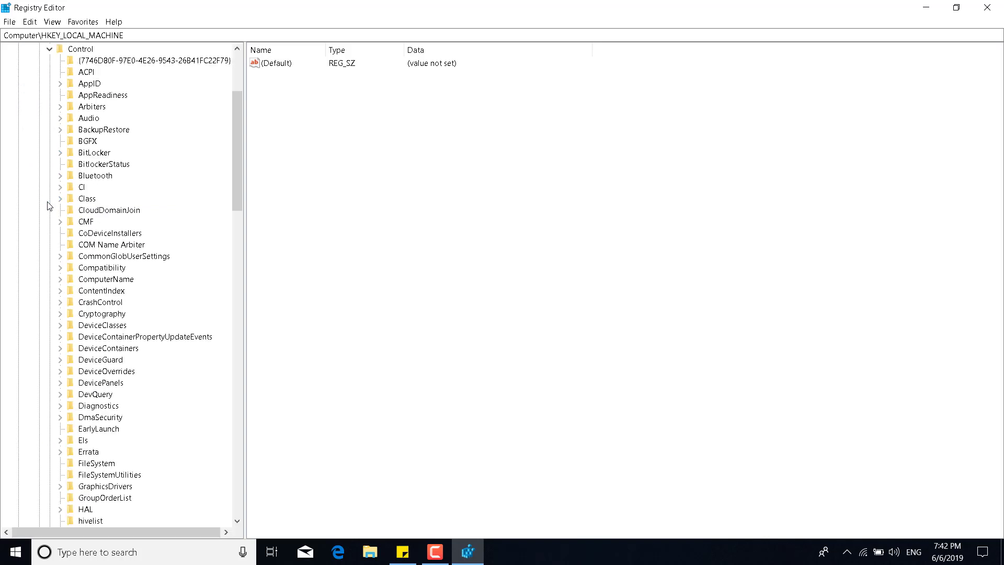
scroll("down", 3)
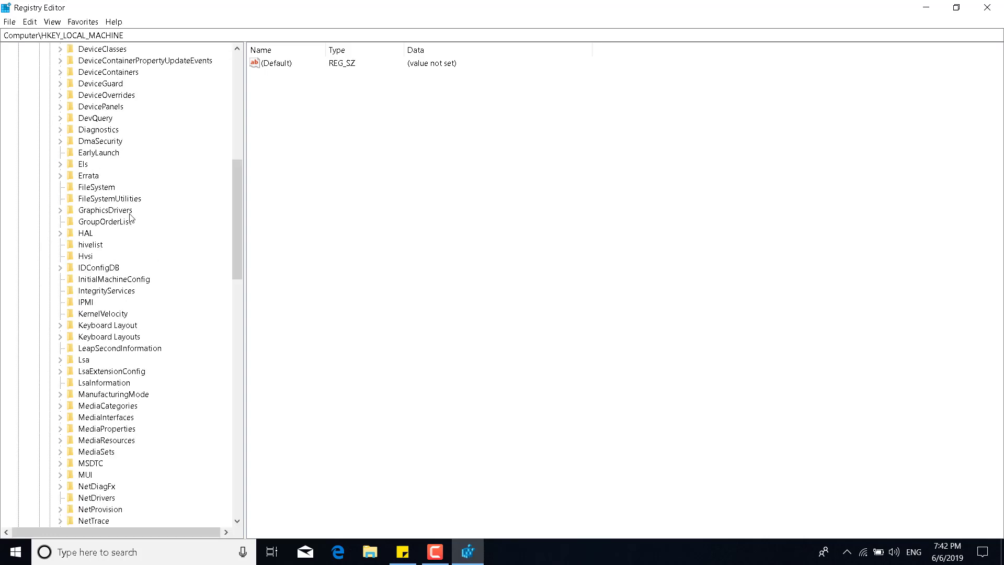
mouse_move(90, 223)
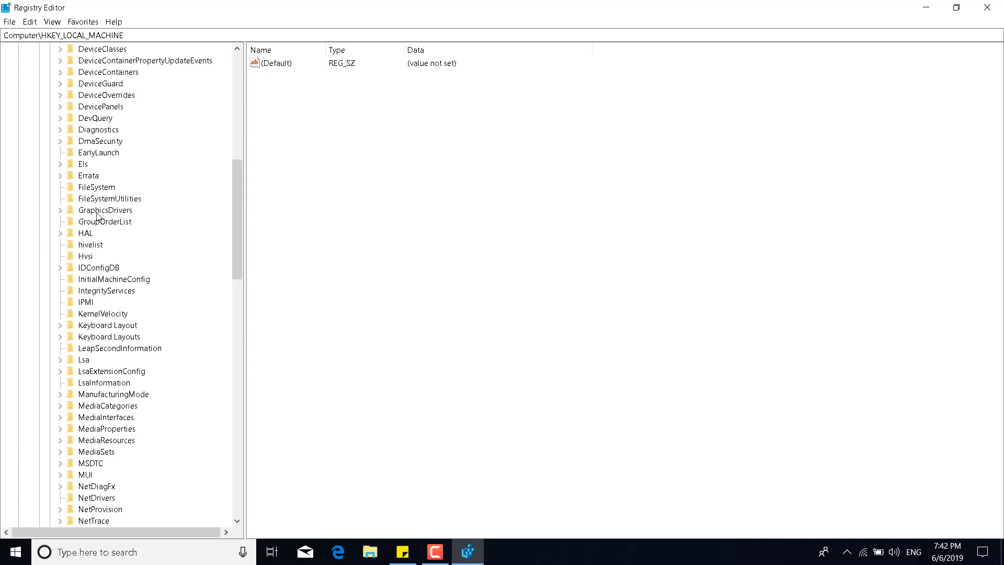
left_click(105, 209)
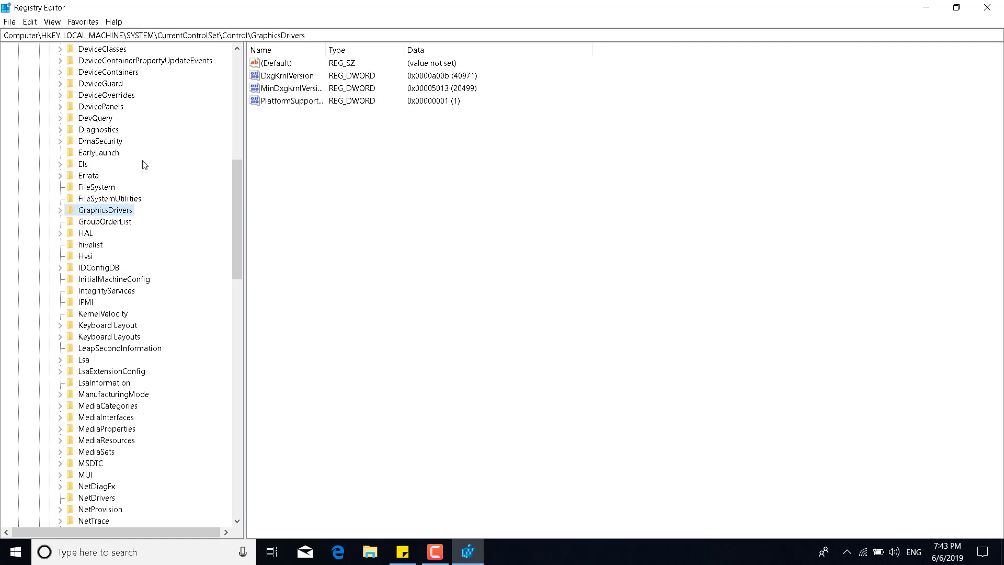
mouse_move(376, 208)
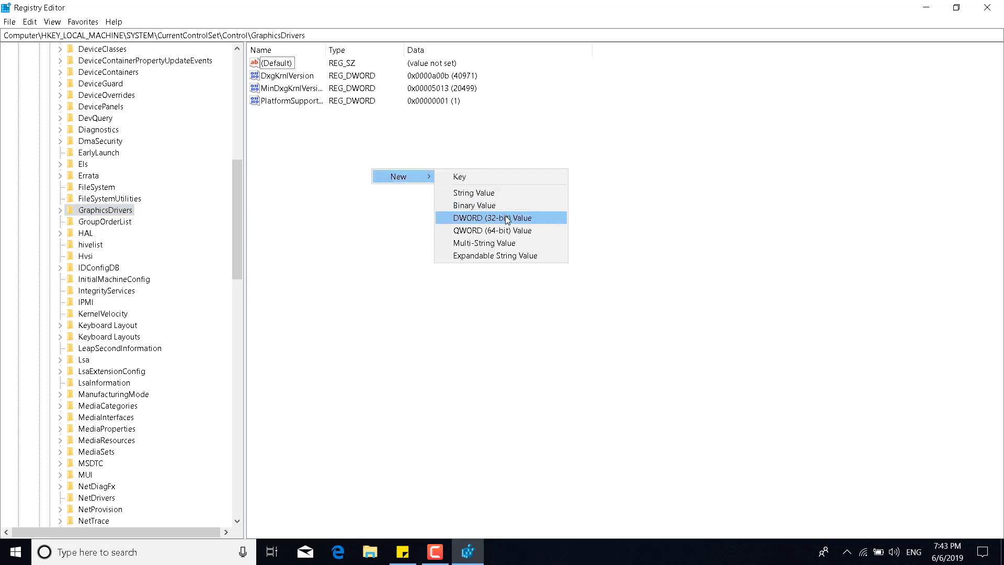
Create a DWORD value named TdrLevel under GraphicsDrivers and confirm its data as 0.
left_click(500, 217)
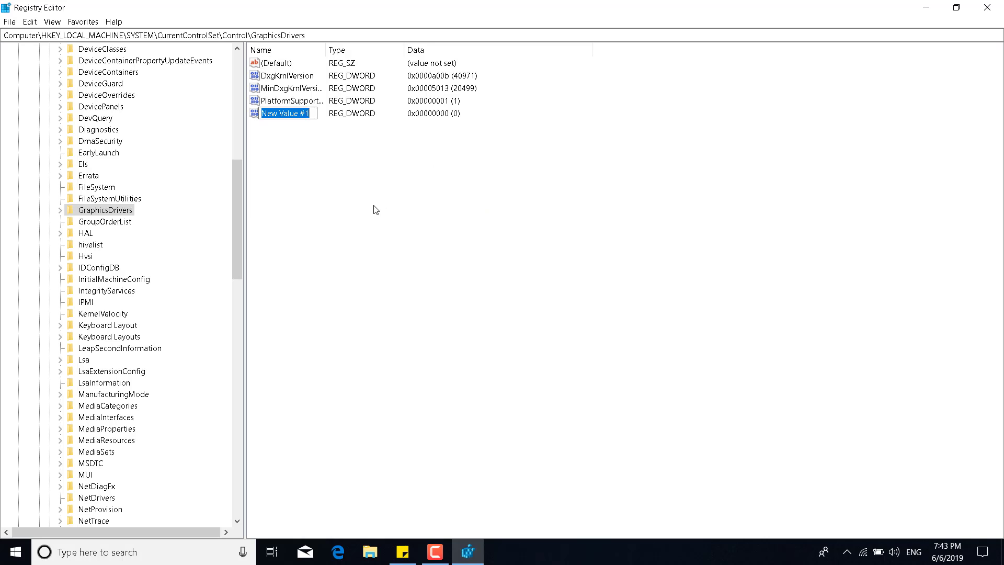
type("TdrLevel")
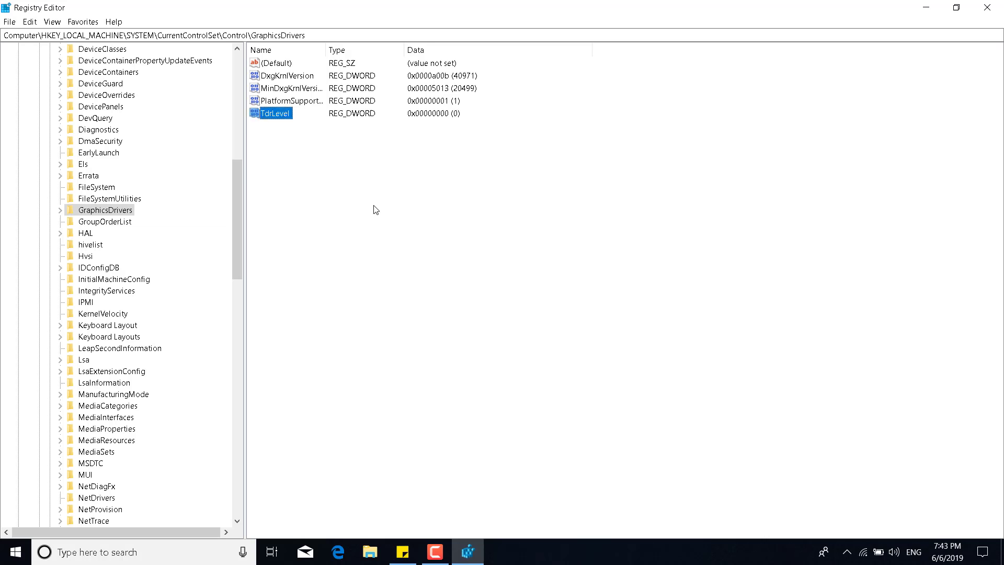
mouse_move(304, 143)
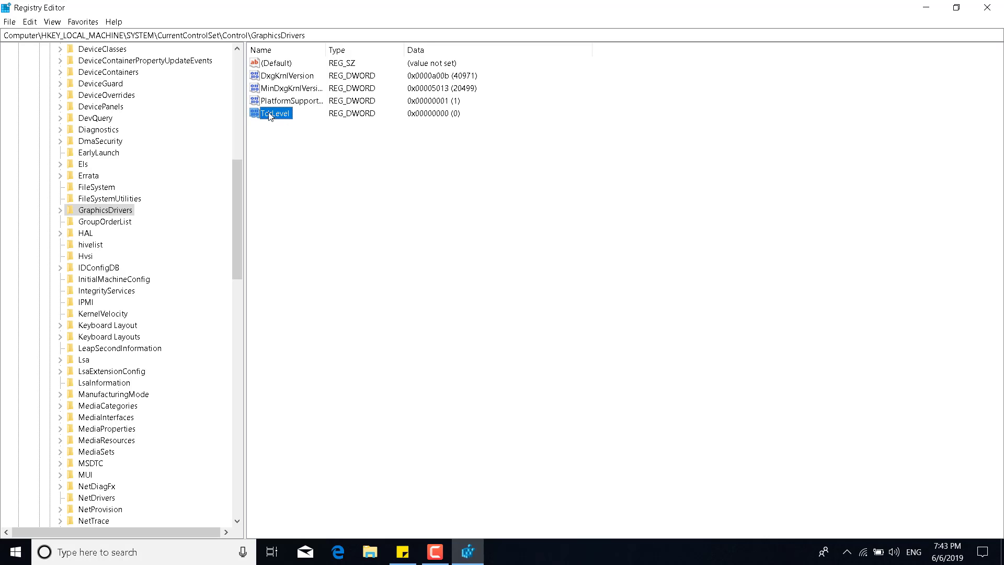
double_click(276, 113)
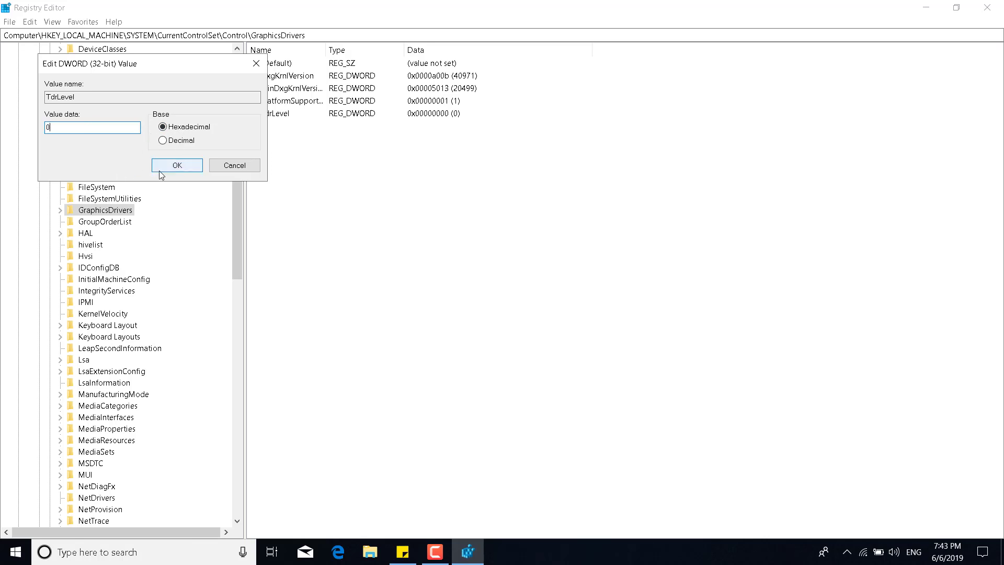
left_click(177, 166)
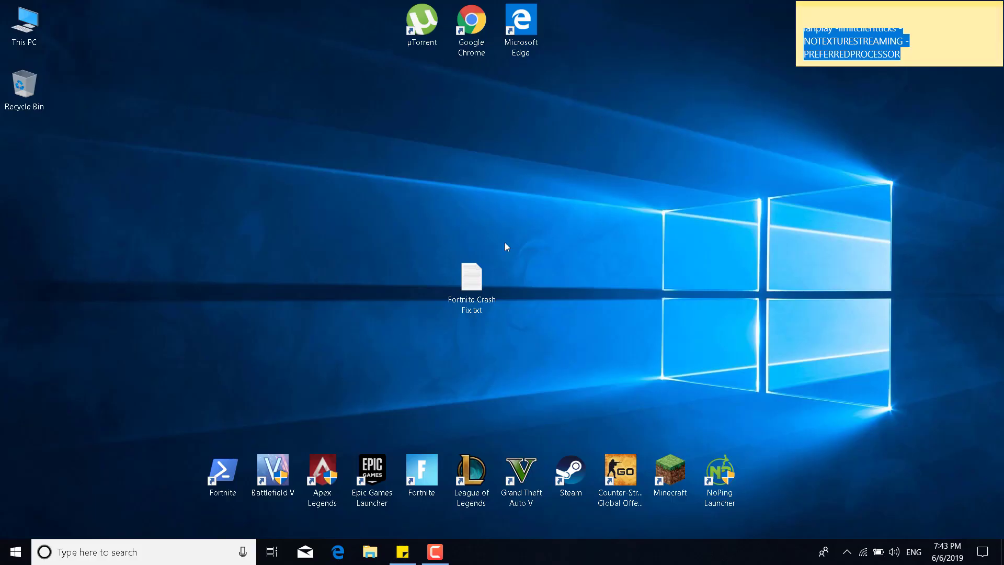
Load the Fortnite Crash Fix.txt registry script in Notepad and start saving it as a new file.
left_click(472, 286)
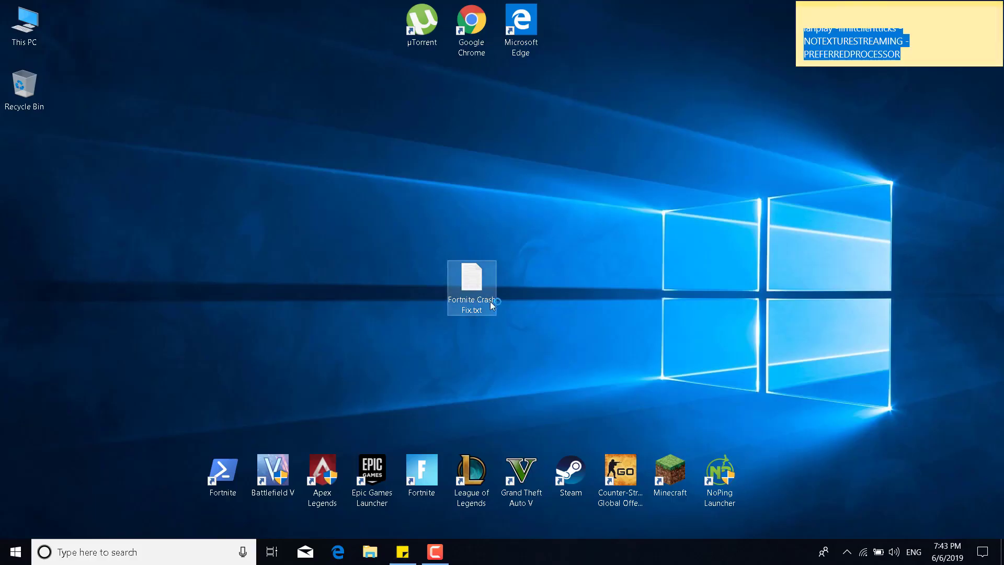
double_click(472, 284)
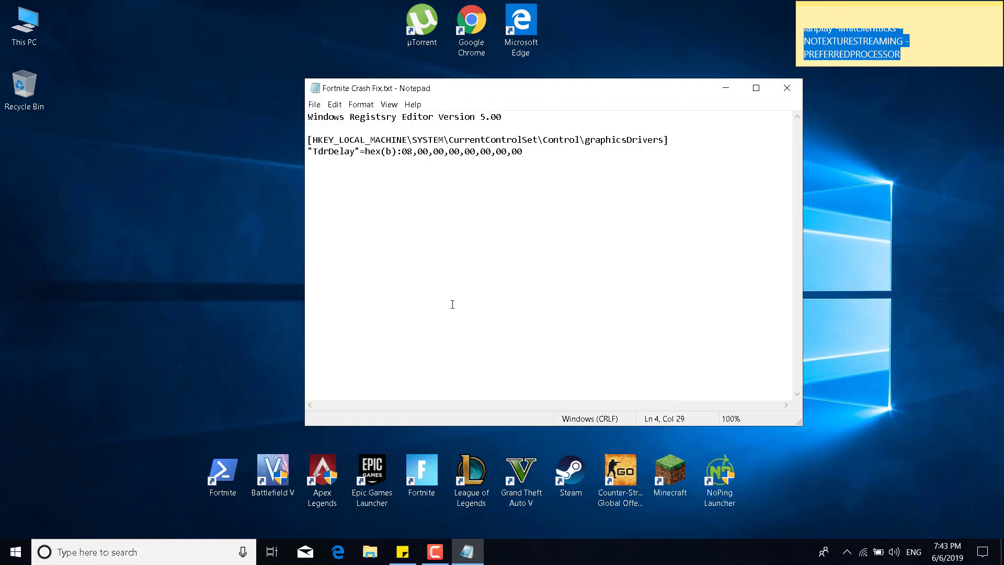
left_click(314, 103)
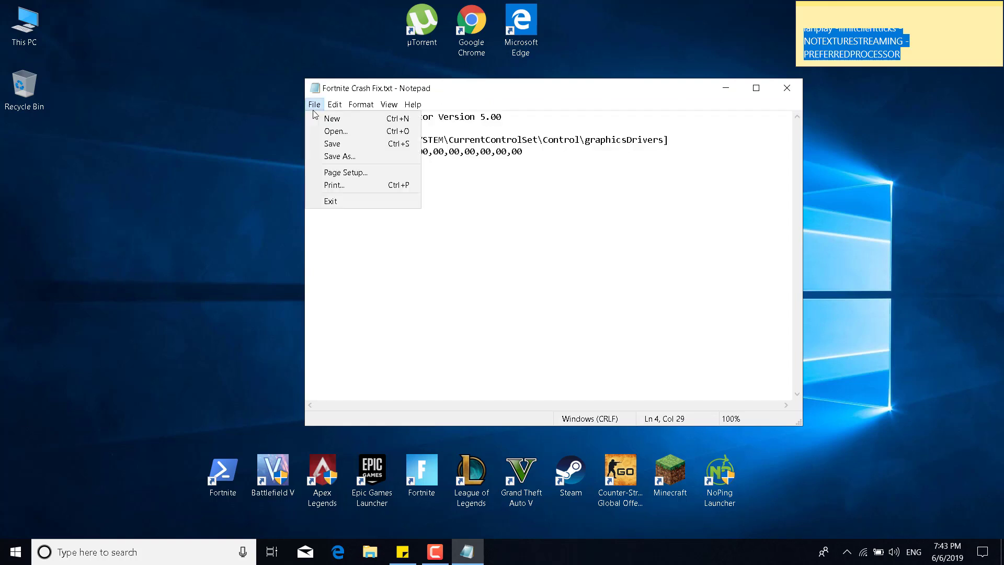
left_click(339, 156)
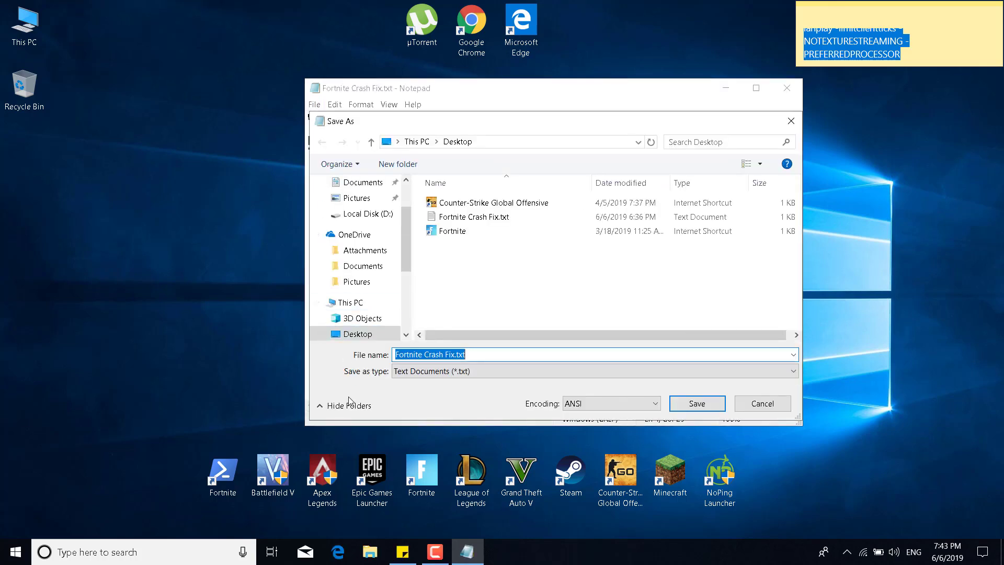
Save the TdrDelay script to the desktop as fortnite.reg and close Notepad.
type("fortnite.reg")
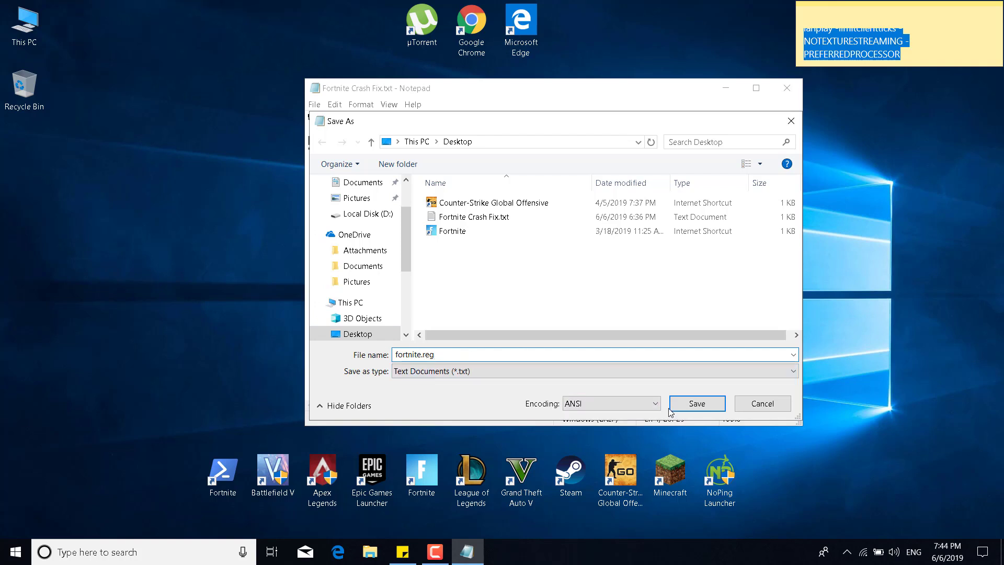
left_click(696, 404)
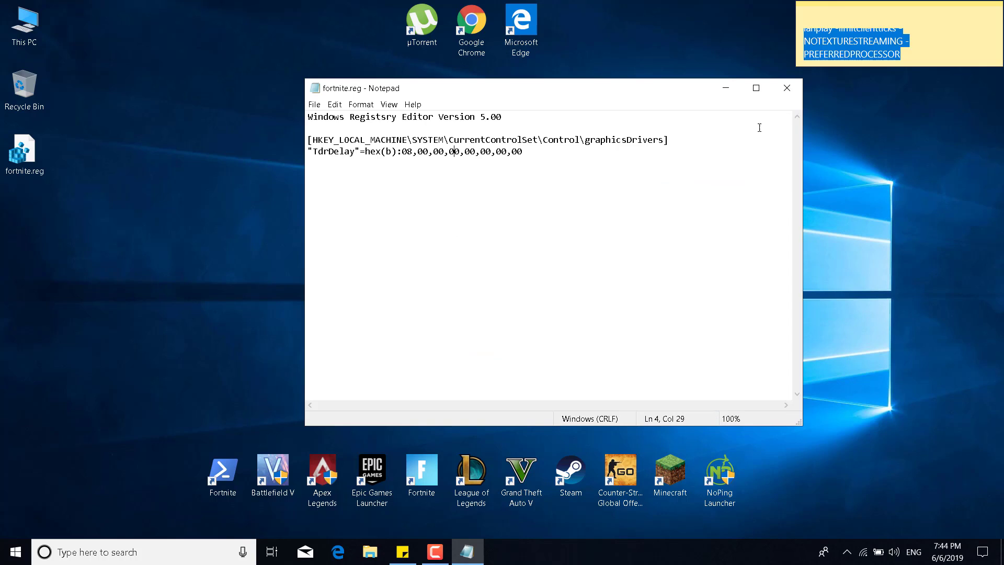
left_click(787, 88)
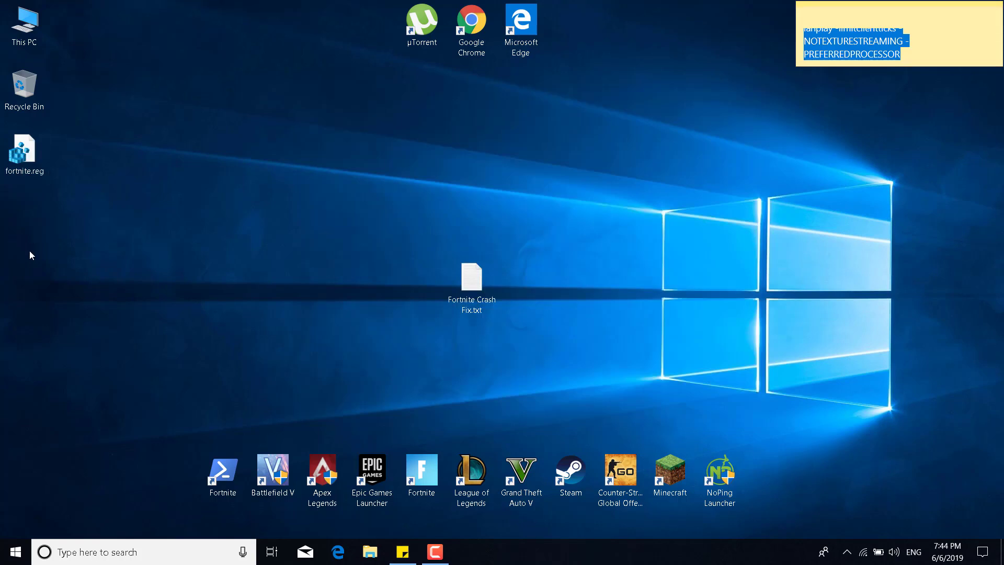
left_click(23, 152)
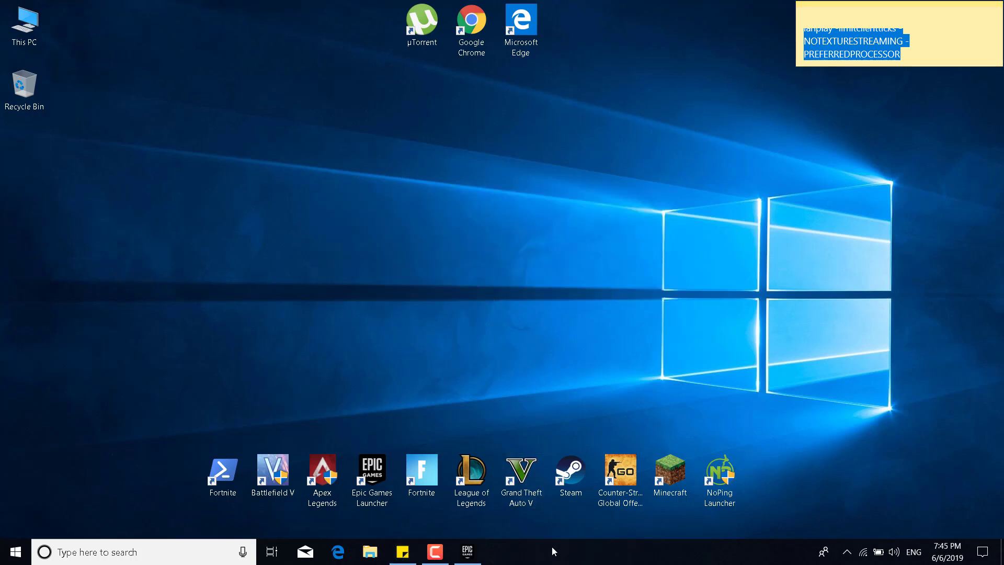
right_click(554, 549)
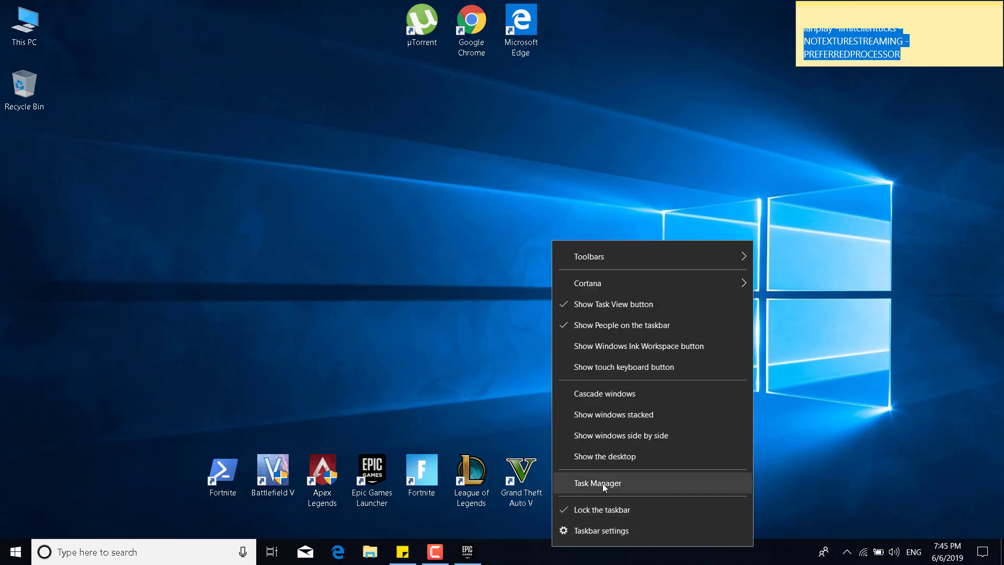
left_click(597, 484)
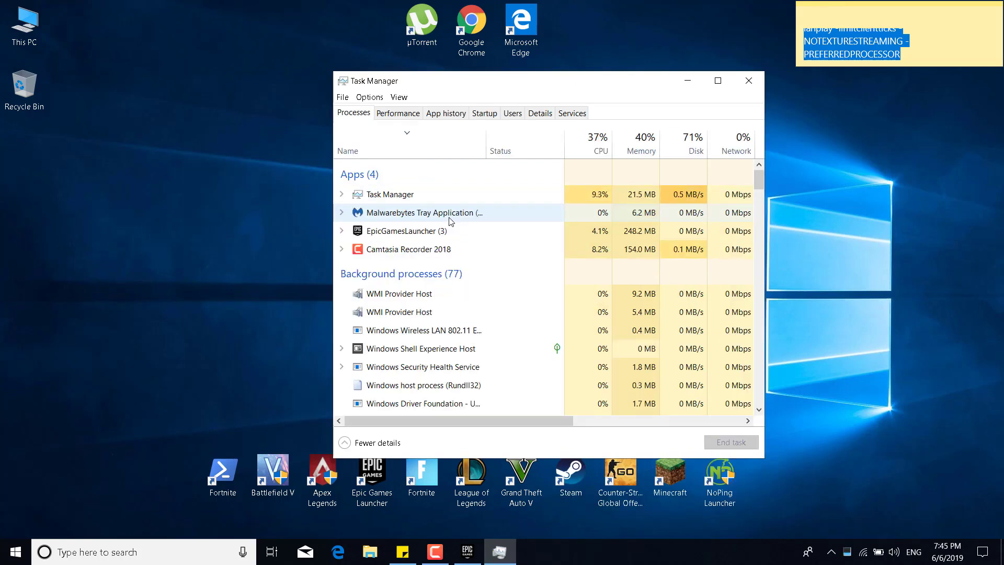
scroll("down", 3)
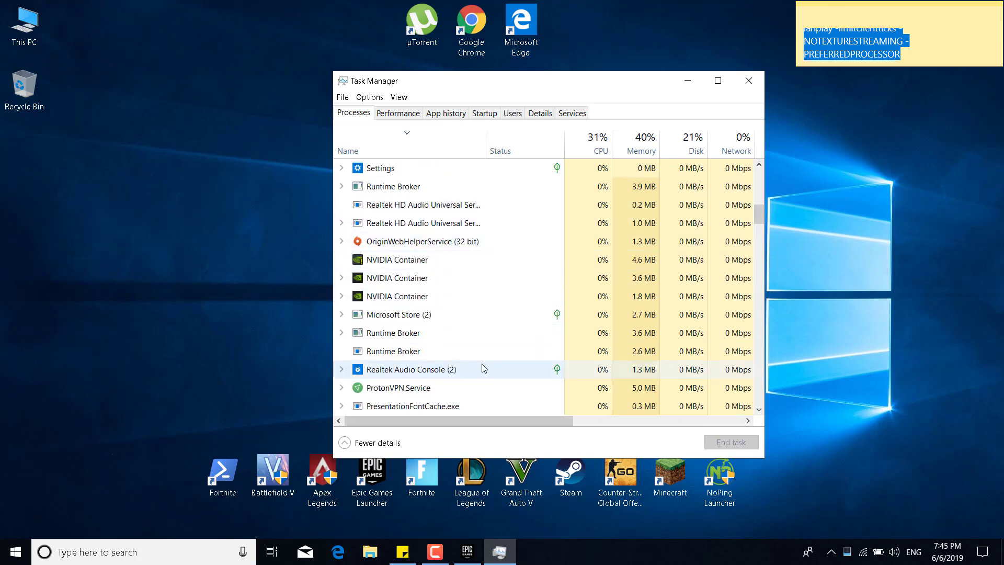
left_click(441, 240)
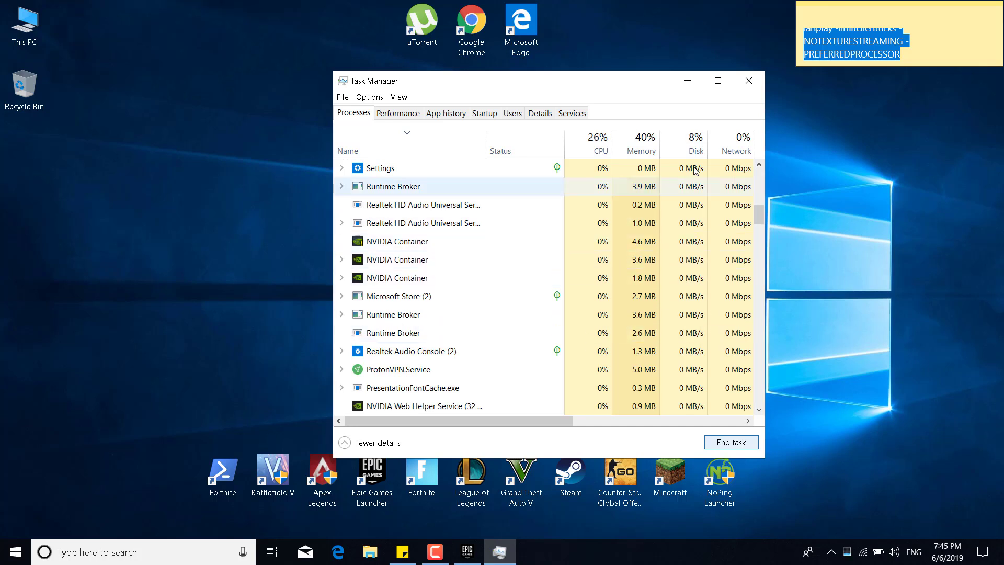
left_click(749, 80)
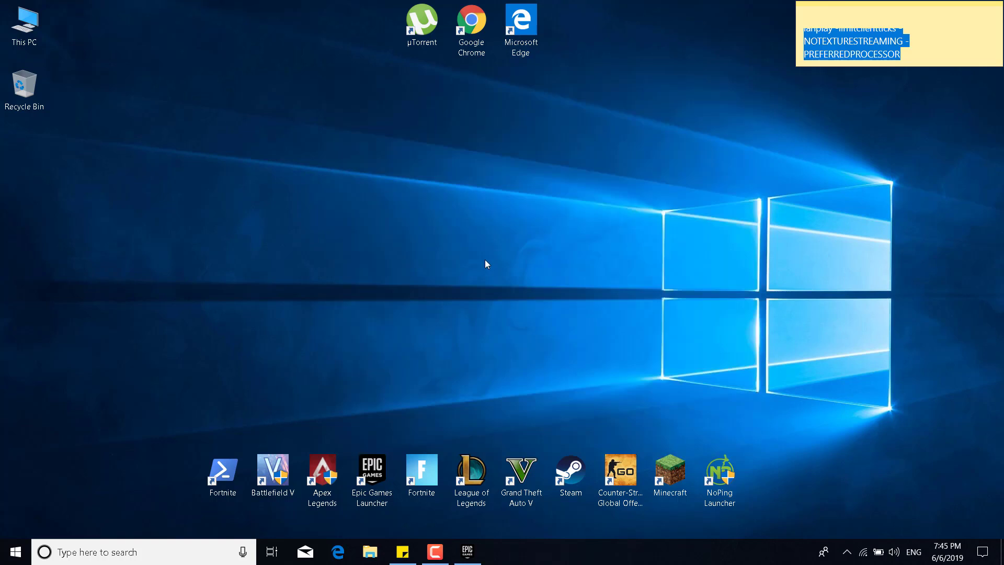
mouse_move(480, 538)
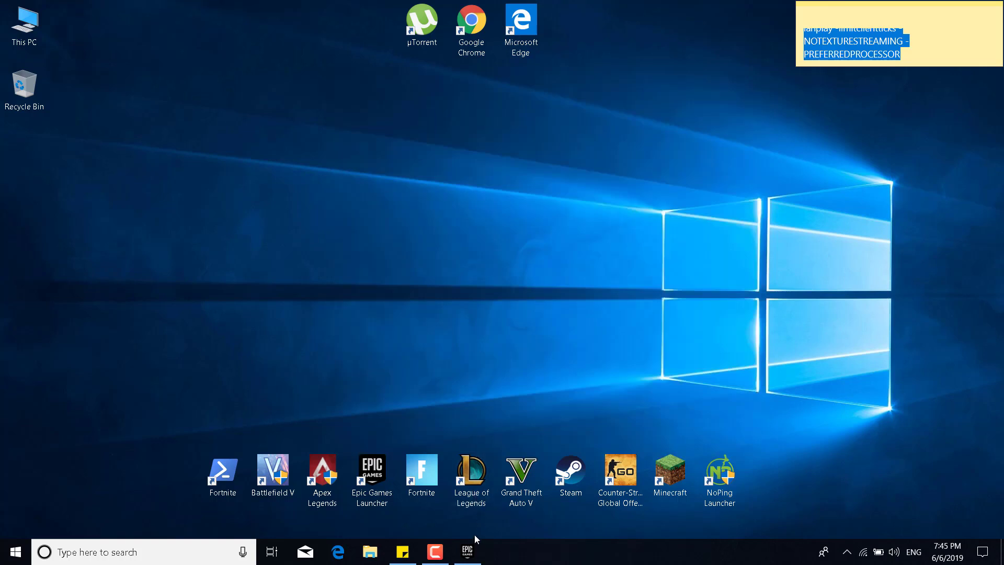
Verify Fortnite's game files from its settings menu in the Epic Games Library.
left_click(468, 551)
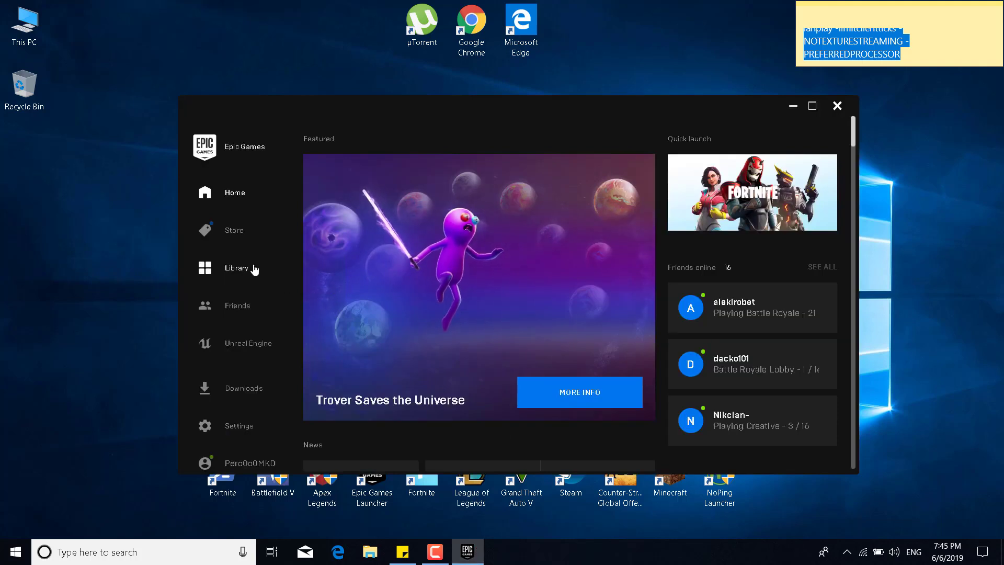
left_click(236, 268)
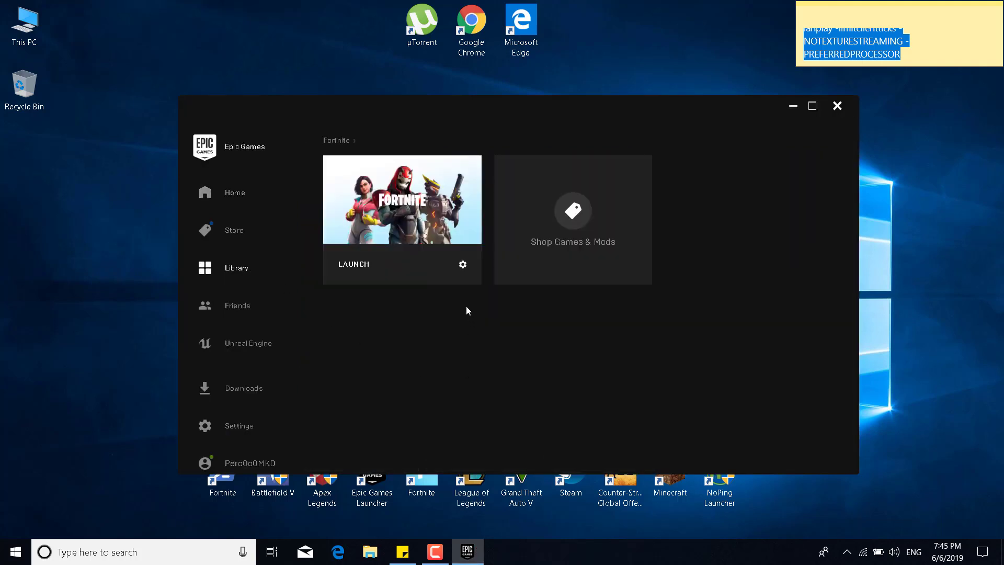
left_click(462, 264)
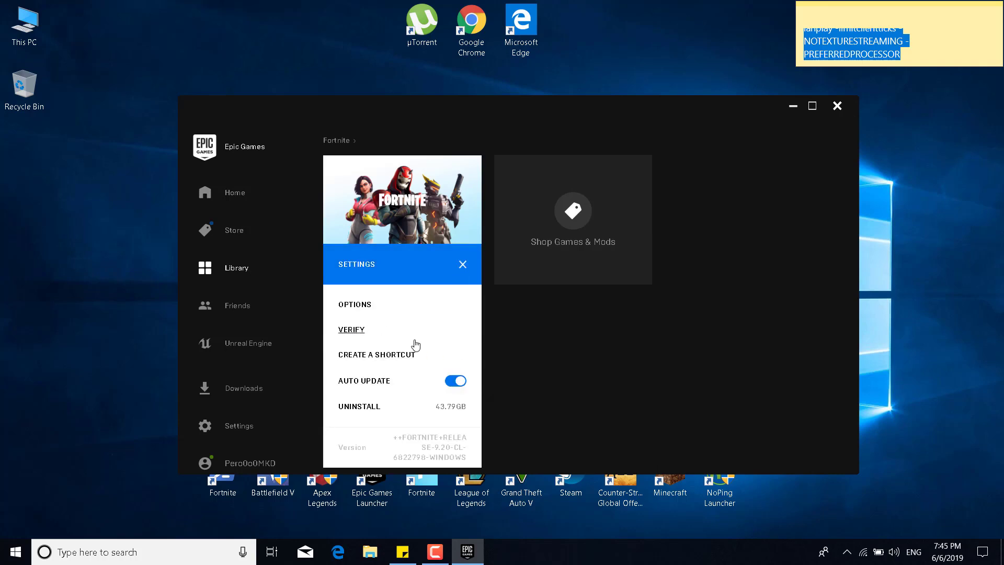
left_click(462, 264)
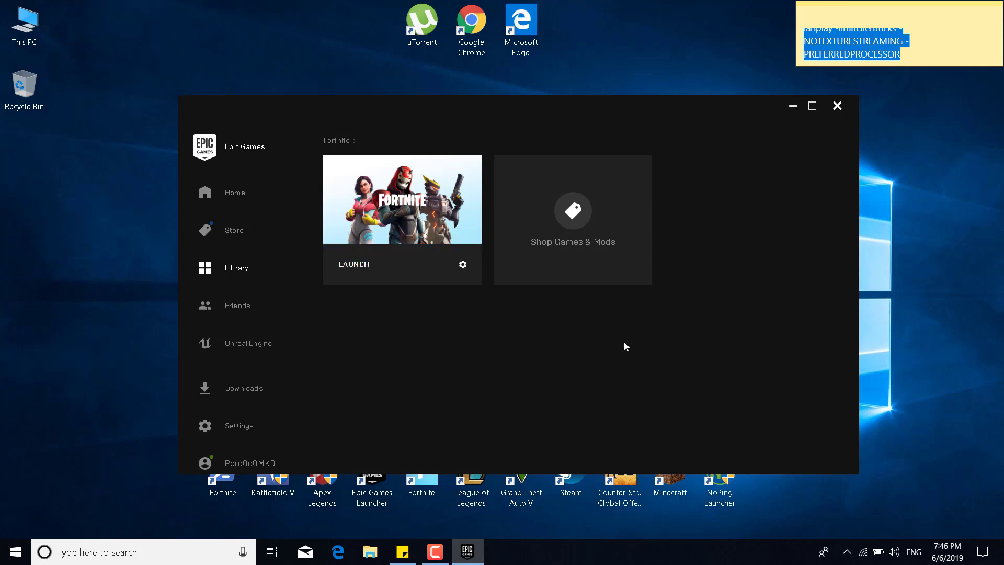
mouse_move(638, 391)
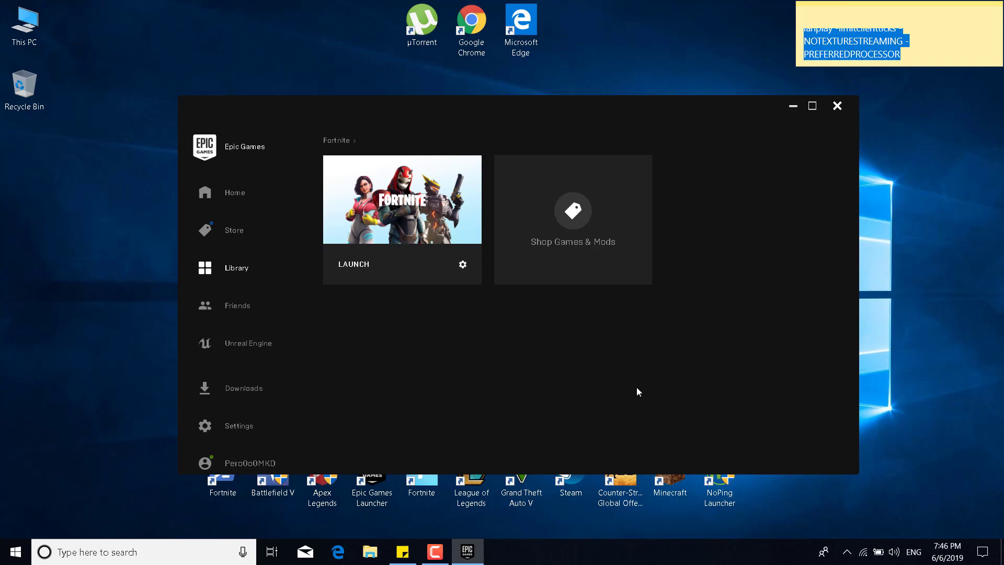
mouse_move(746, 233)
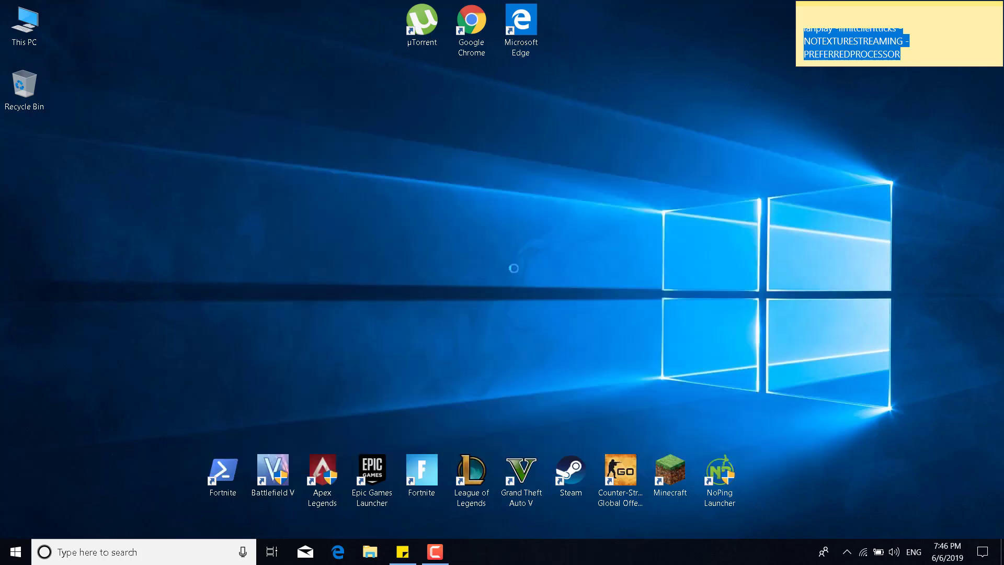
Search Windows for Reset to bring up the Reset this PC result.
left_click(221, 471)
type("Reset")
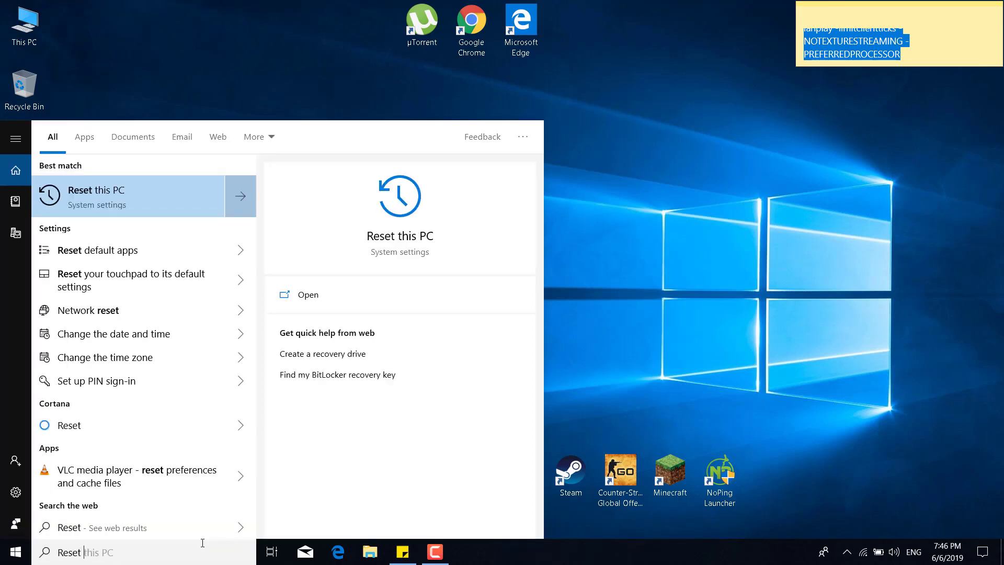
mouse_move(148, 199)
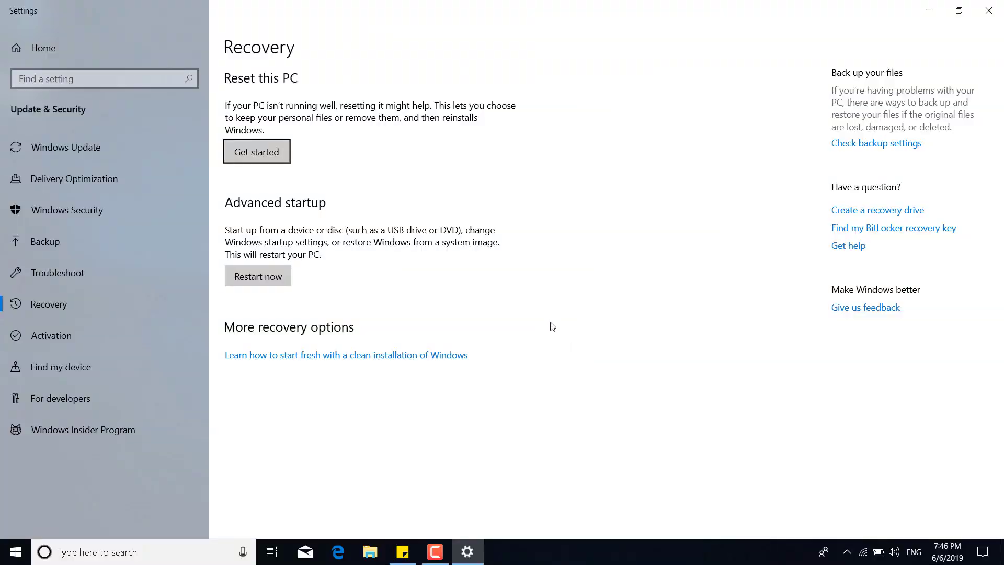
mouse_move(354, 360)
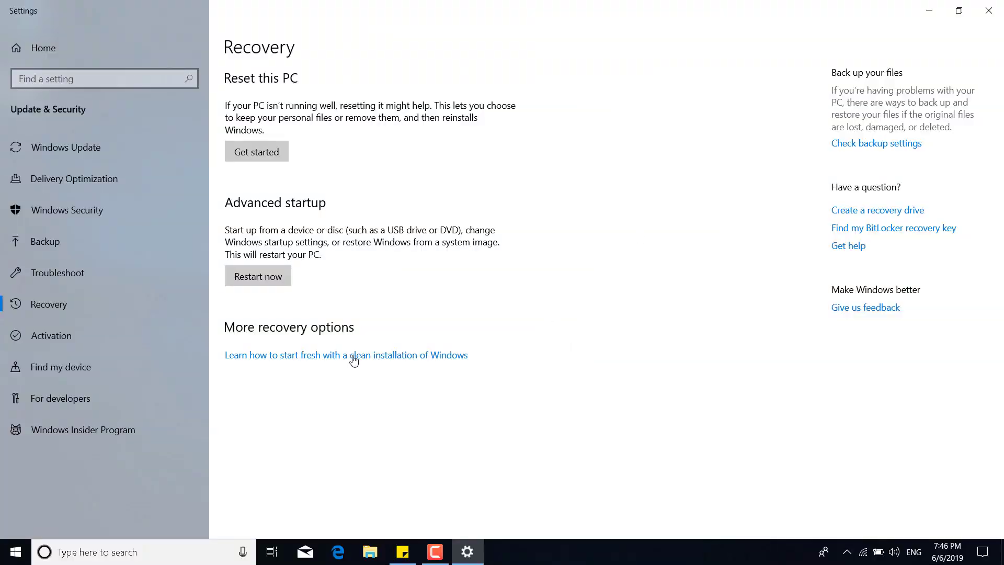
left_click(256, 151)
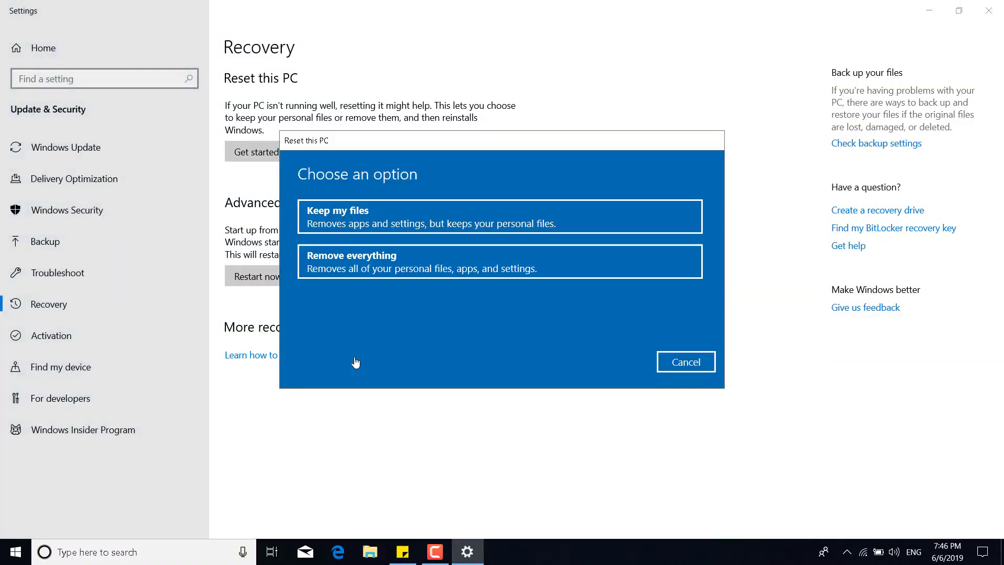
mouse_move(596, 299)
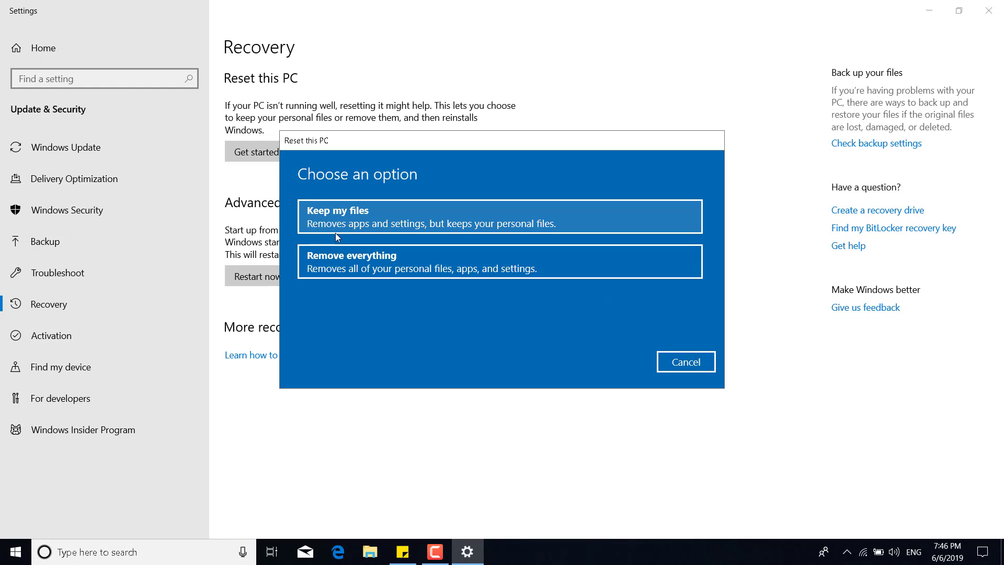
mouse_move(490, 230)
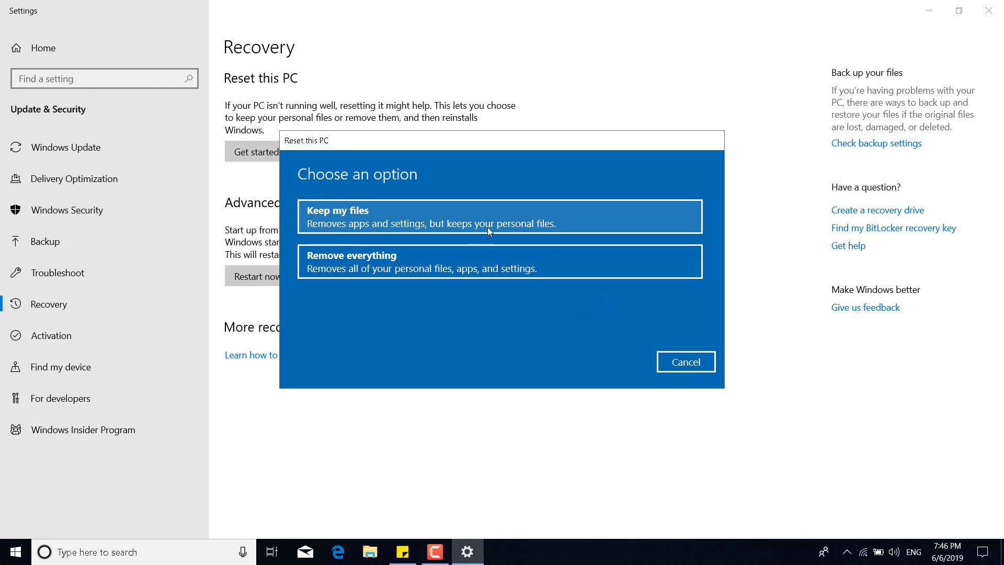
mouse_move(358, 276)
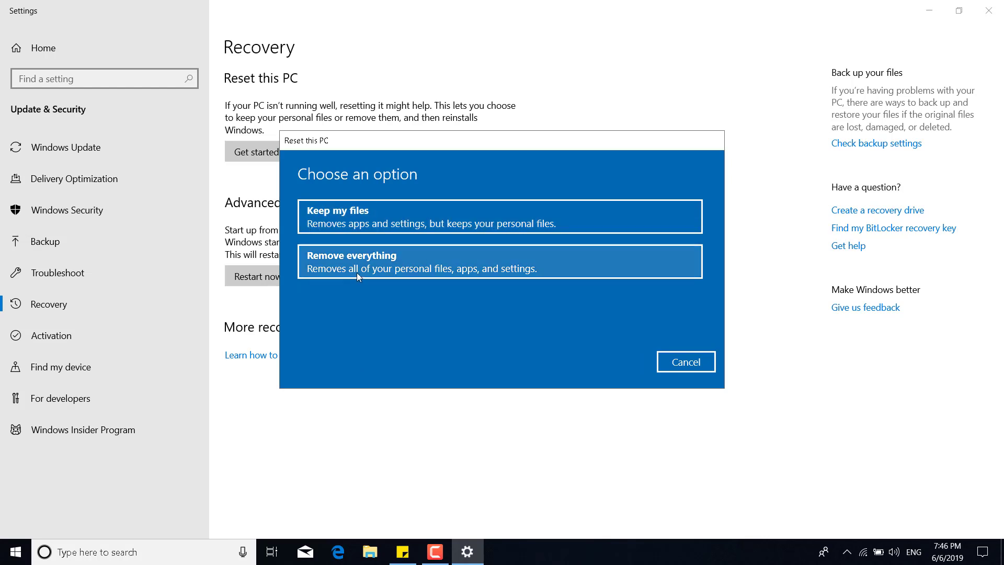
mouse_move(633, 368)
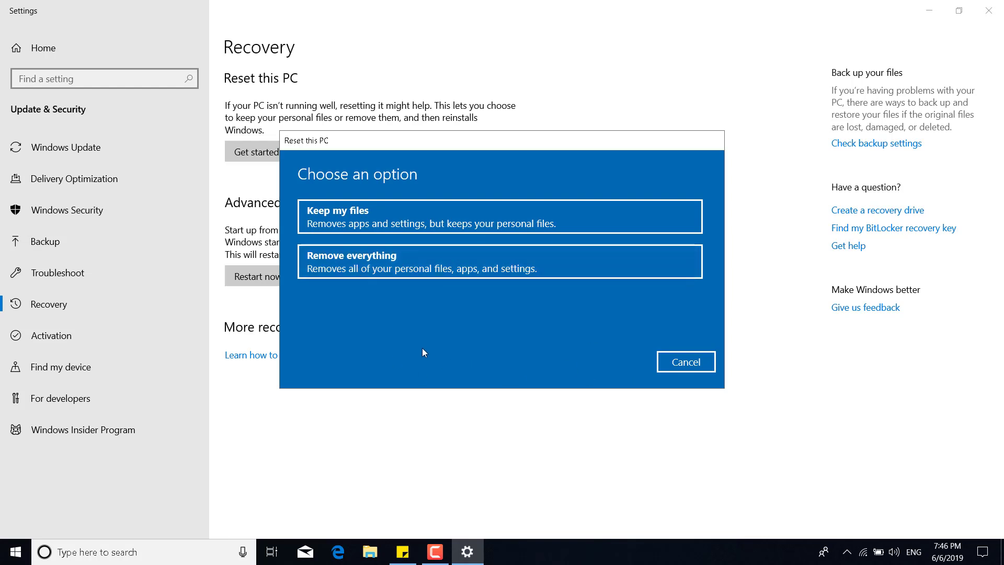
mouse_move(582, 362)
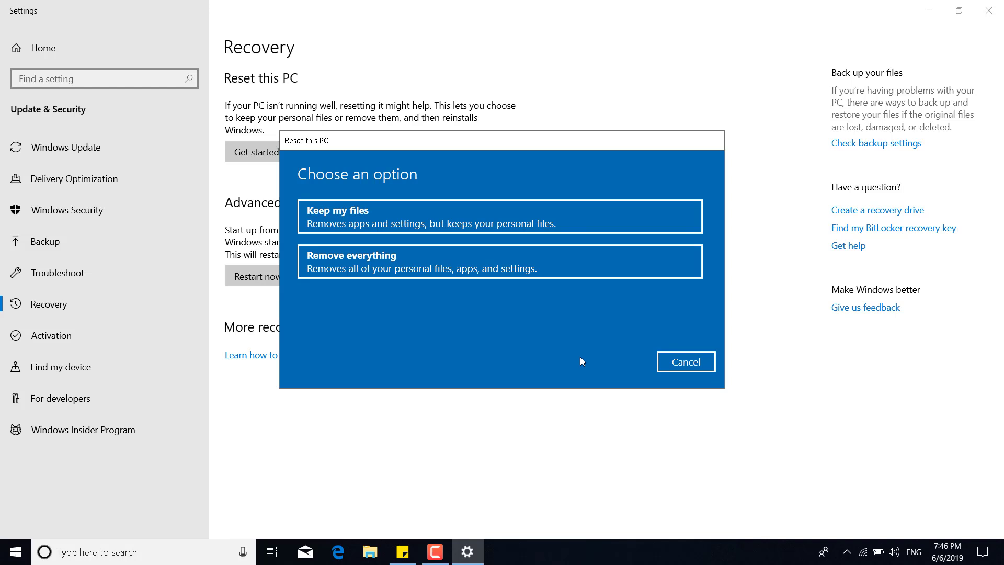
mouse_move(442, 336)
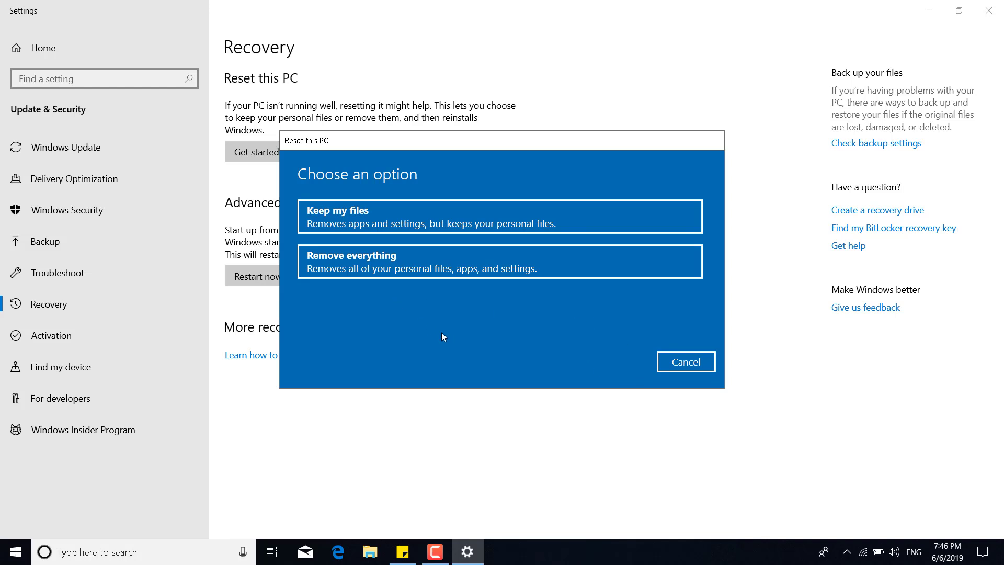
mouse_move(548, 325)
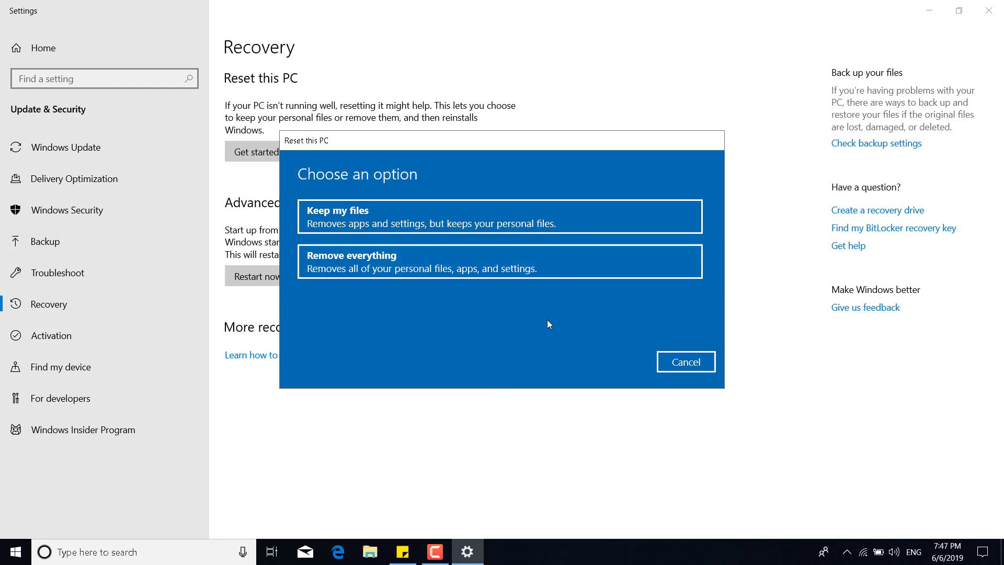
mouse_move(678, 366)
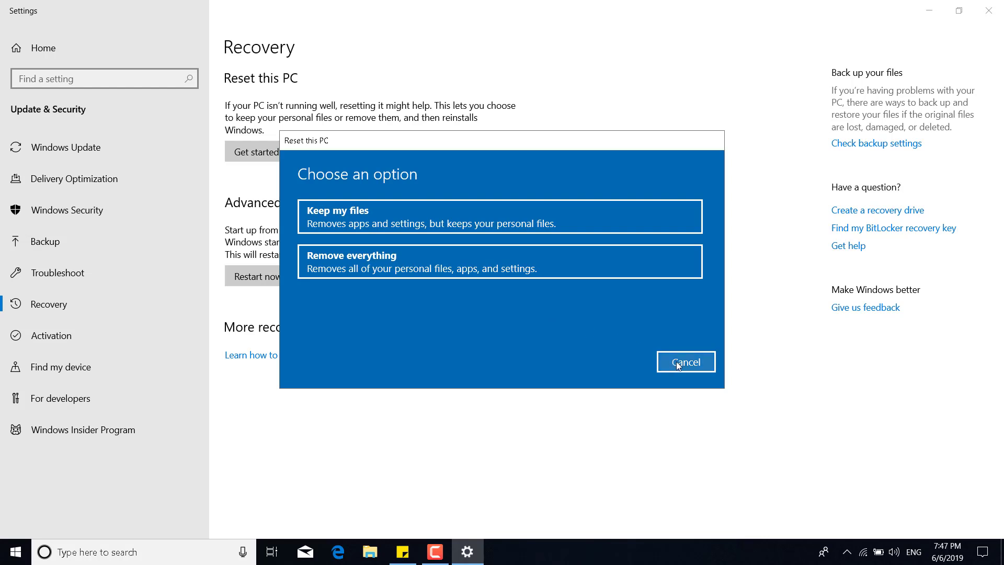
mouse_move(347, 254)
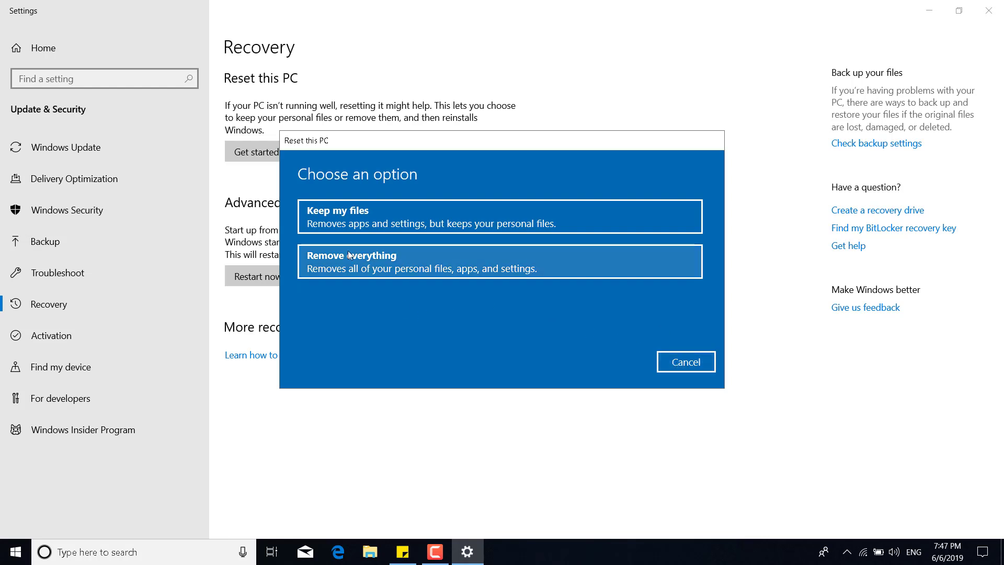
left_click(685, 361)
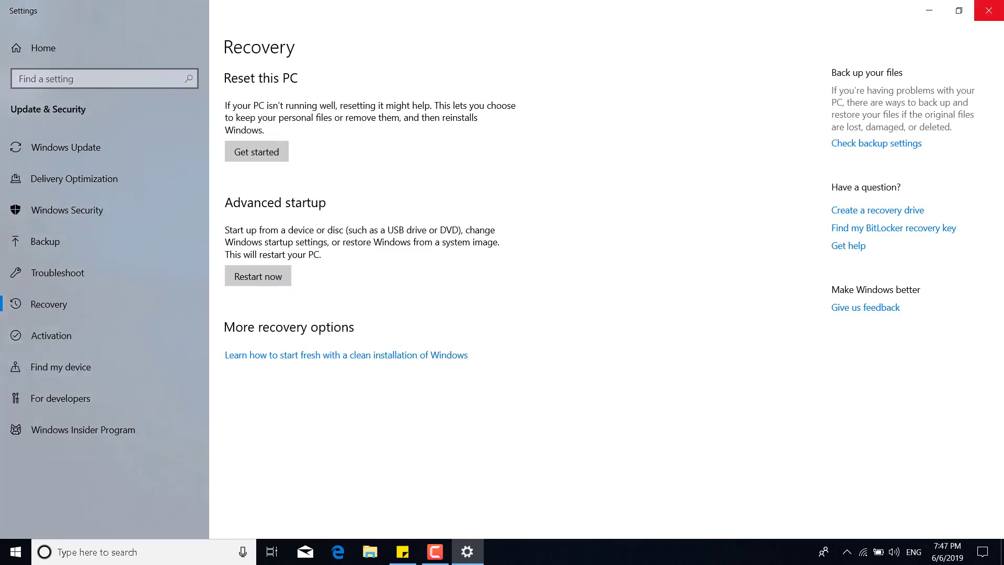